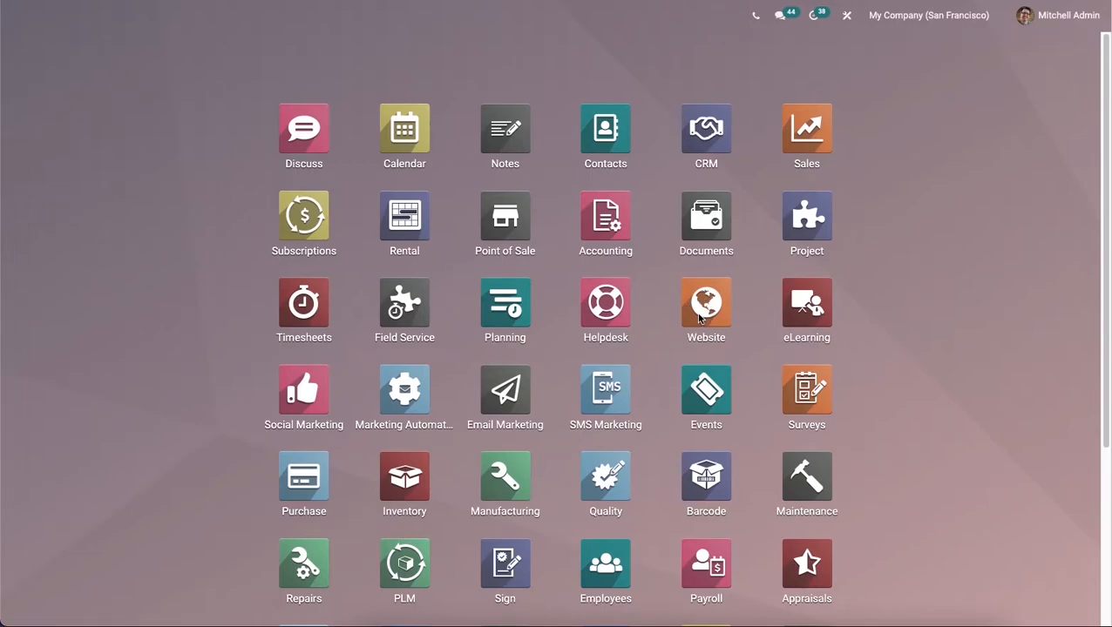
Open the Website app's eCommerce dashboard from the home screen, then go to the live website.
{"action": "left_click", "coordinate": [705, 310]}
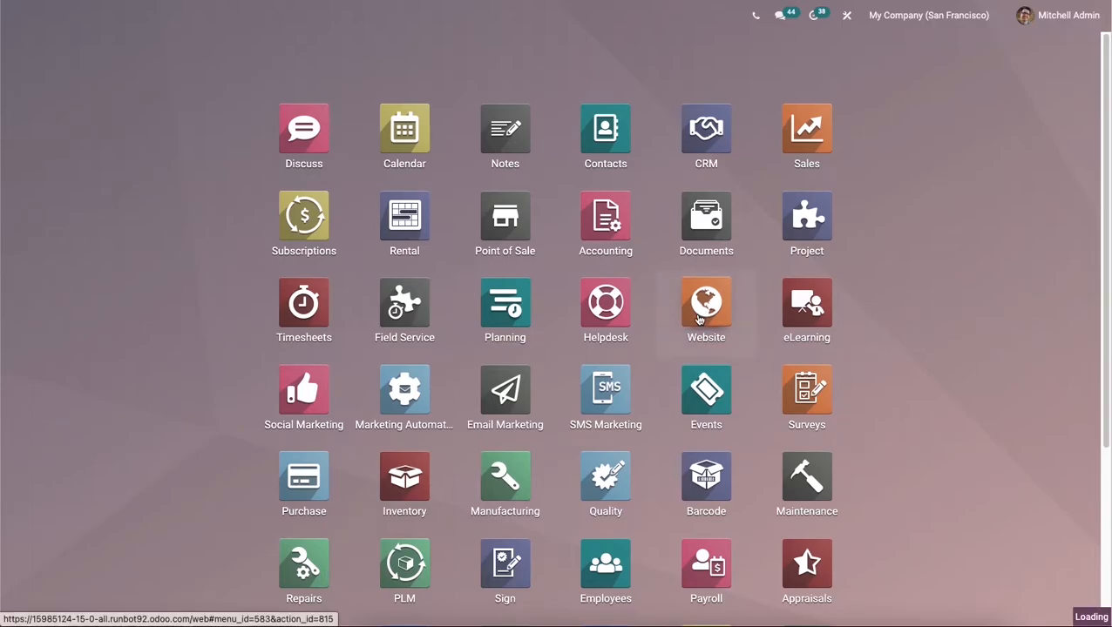
{"action": "left_click", "coordinate": [706, 302]}
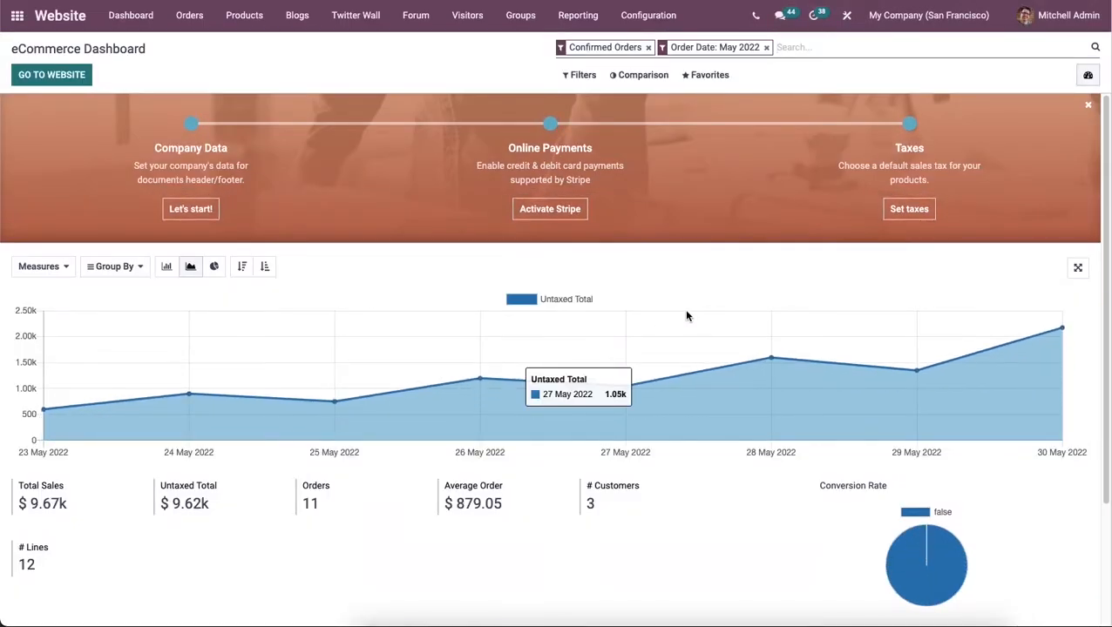
{"action": "mouse_move", "coordinate": [120, 93]}
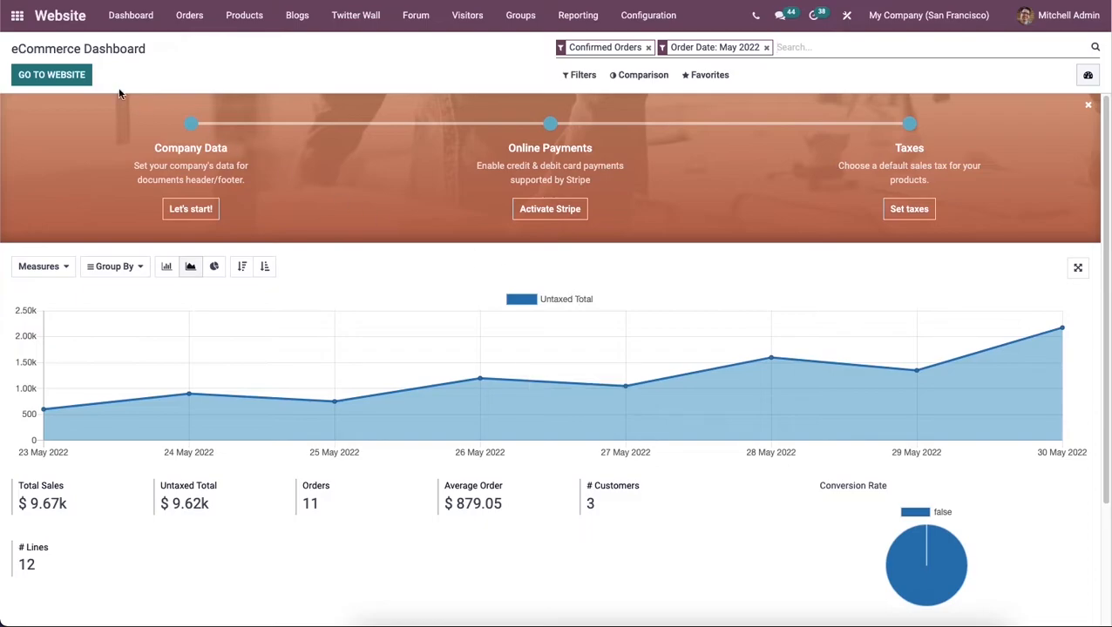
{"action": "left_click", "coordinate": [51, 74]}
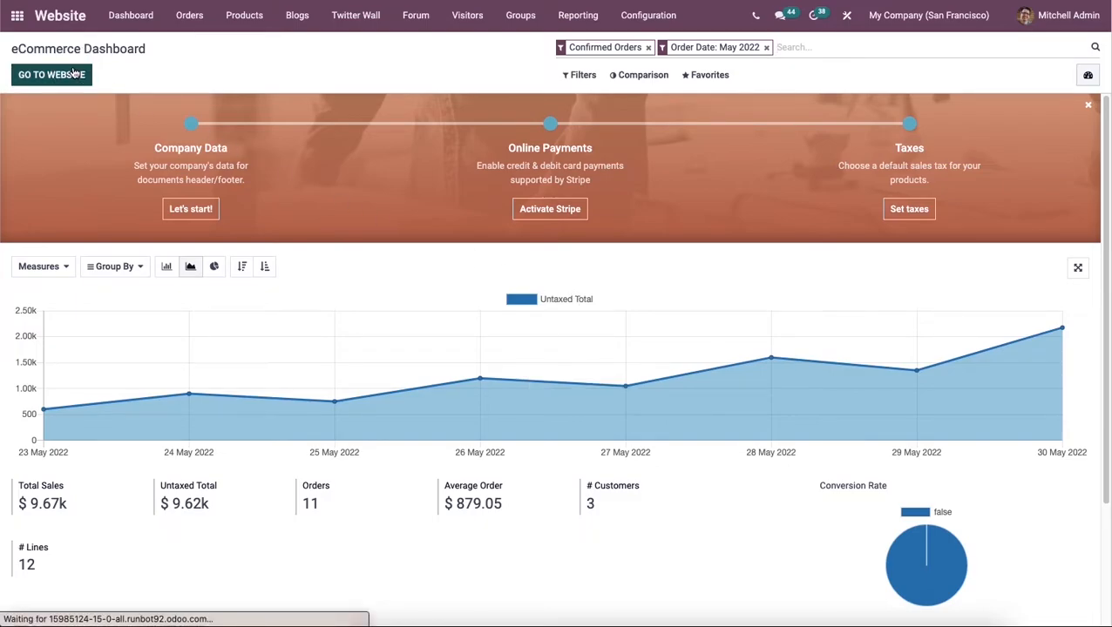
Show the website homepage with the + New menu listing Page, Blog Post, Event and Product.
{"action": "left_click", "coordinate": [50, 74]}
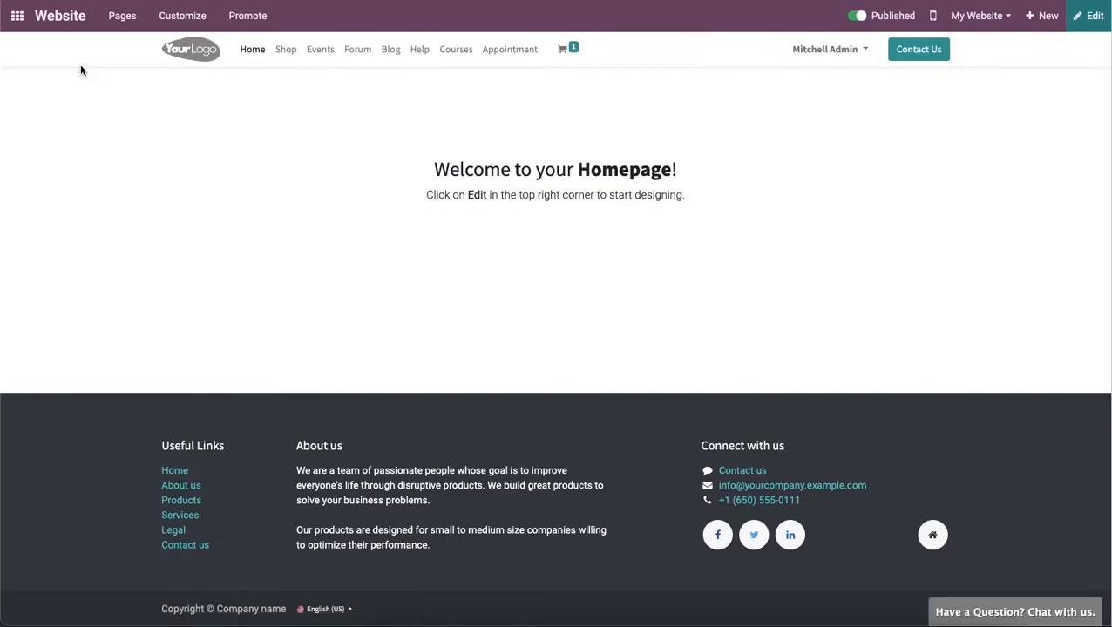
{"action": "mouse_move", "coordinate": [540, 79]}
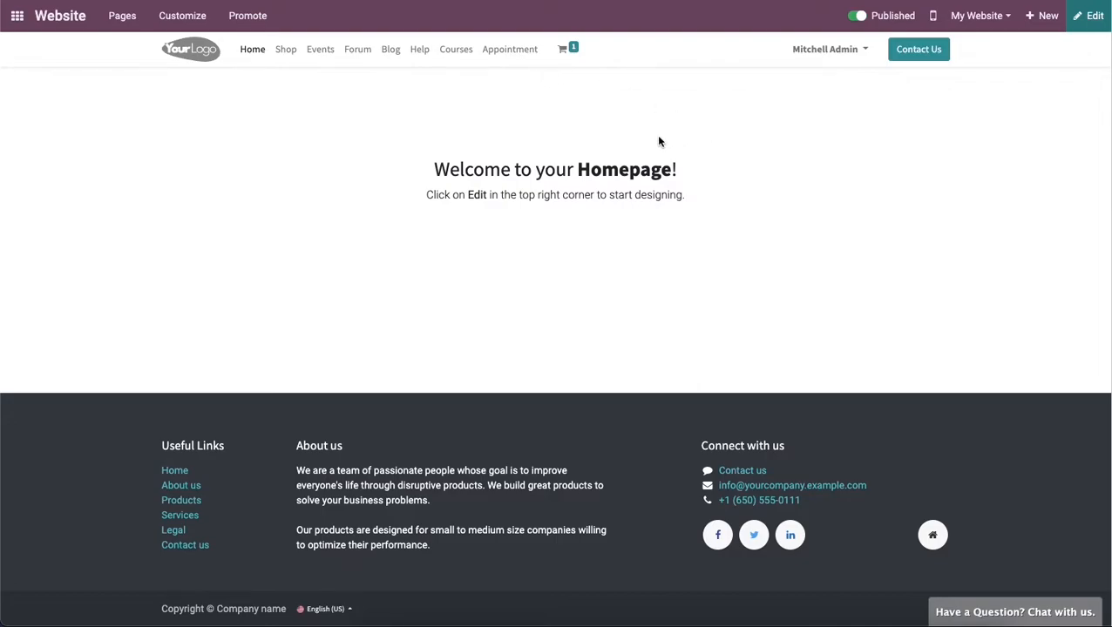
{"action": "mouse_move", "coordinate": [660, 70]}
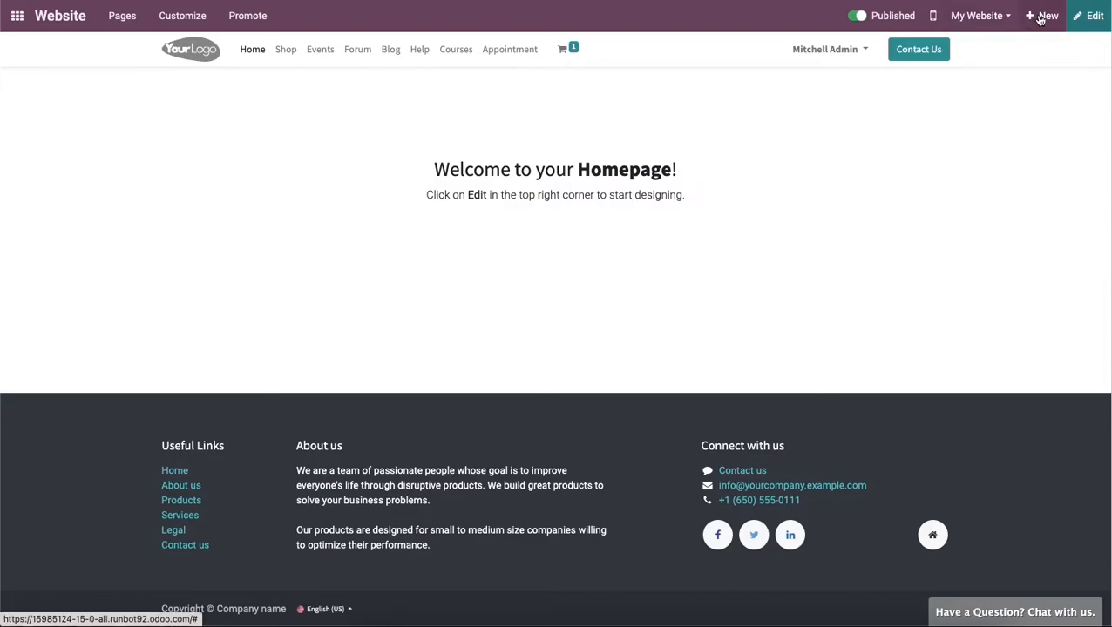
{"action": "left_click", "coordinate": [1043, 16]}
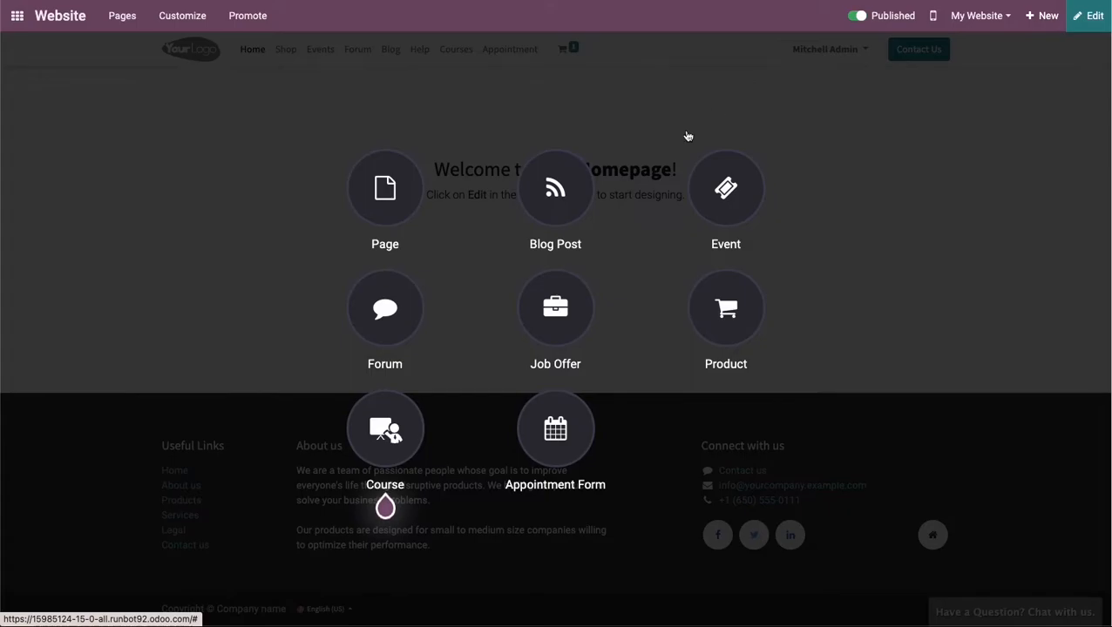
Create a new page titled 'Contact Us' with Add to menu kept on.
{"action": "left_click", "coordinate": [384, 187]}
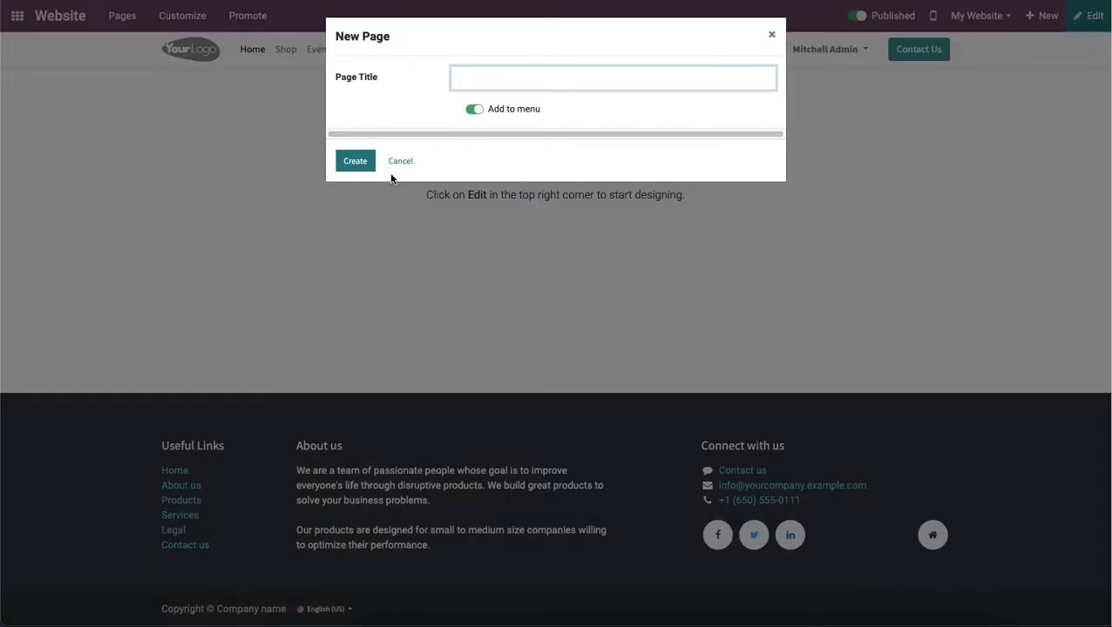
{"action": "mouse_move", "coordinate": [531, 126]}
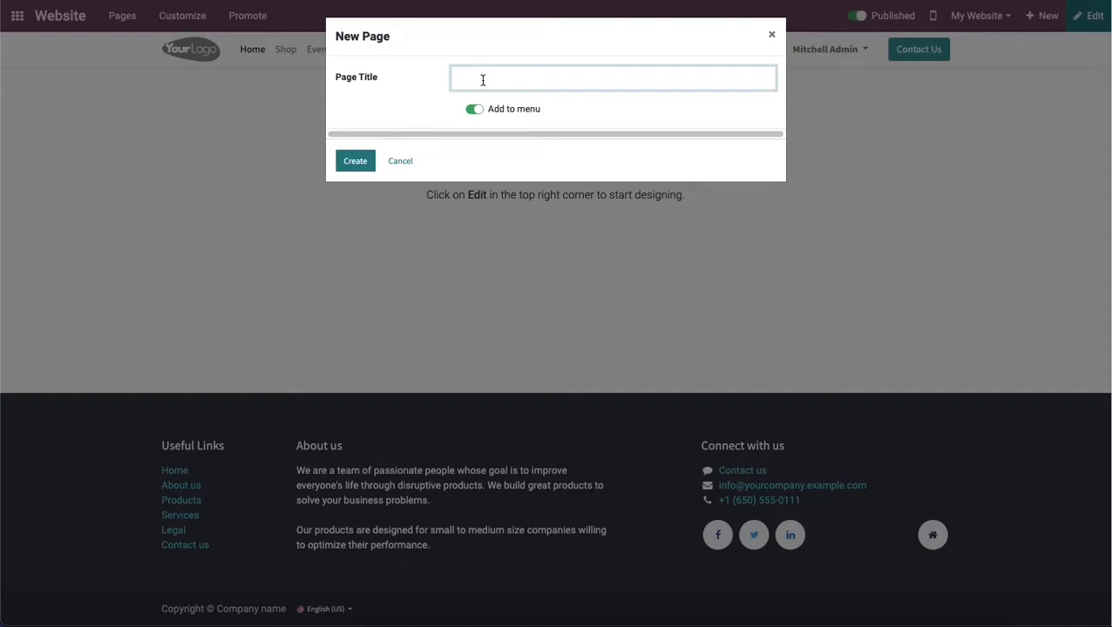
{"action": "type", "text": "Contact Us"}
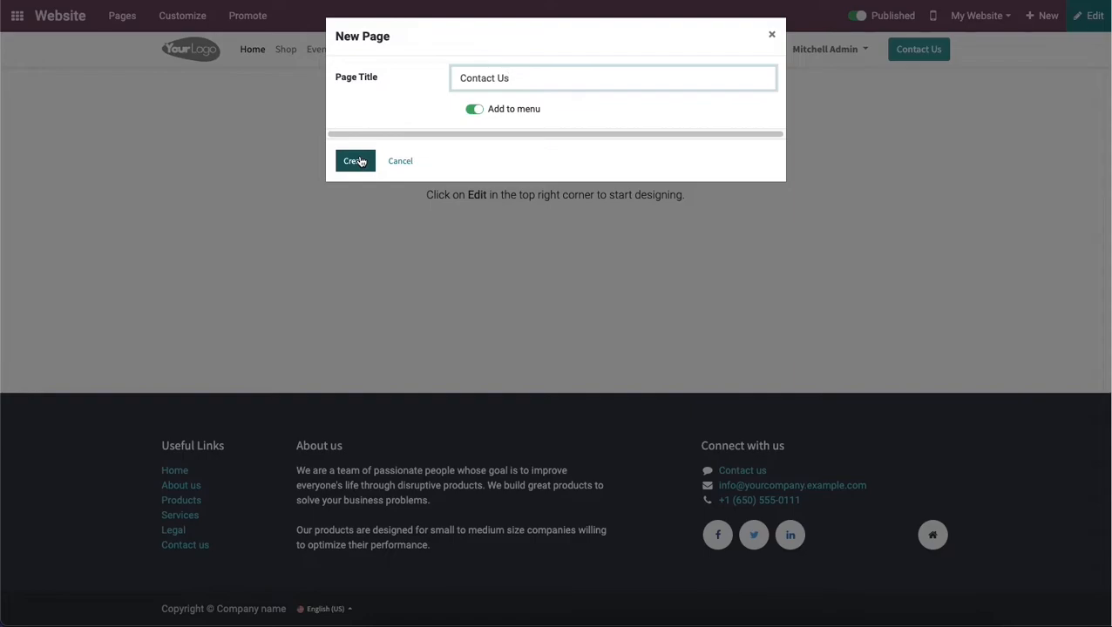
{"action": "left_click", "coordinate": [354, 161]}
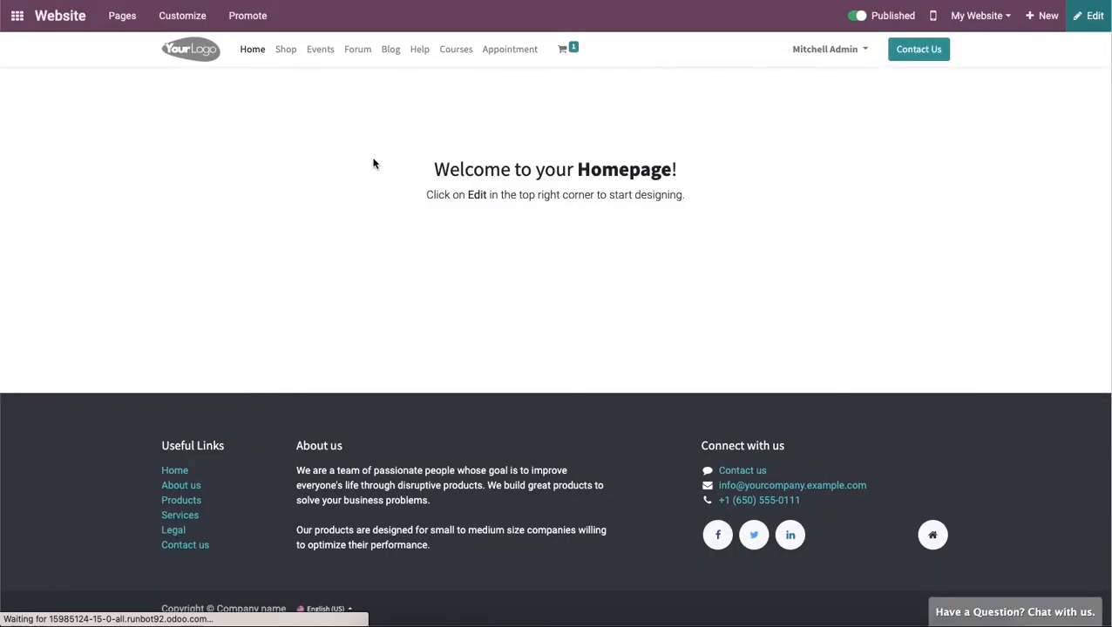
Load the empty Contact Us page and open it in the editor.
{"action": "left_click", "coordinate": [857, 16]}
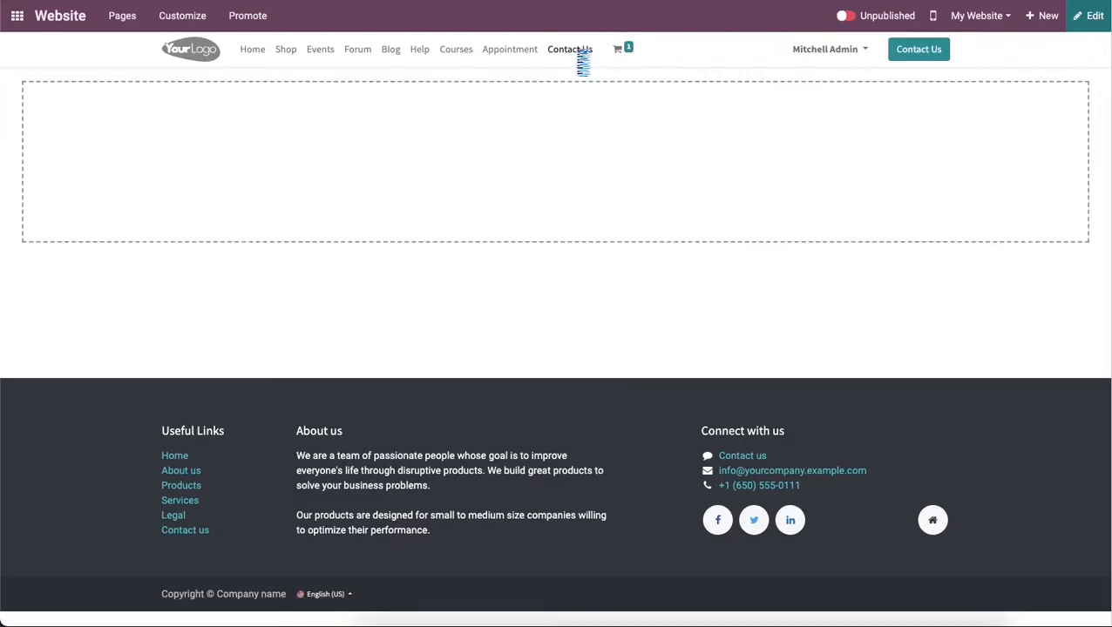
{"action": "left_click", "coordinate": [1088, 15]}
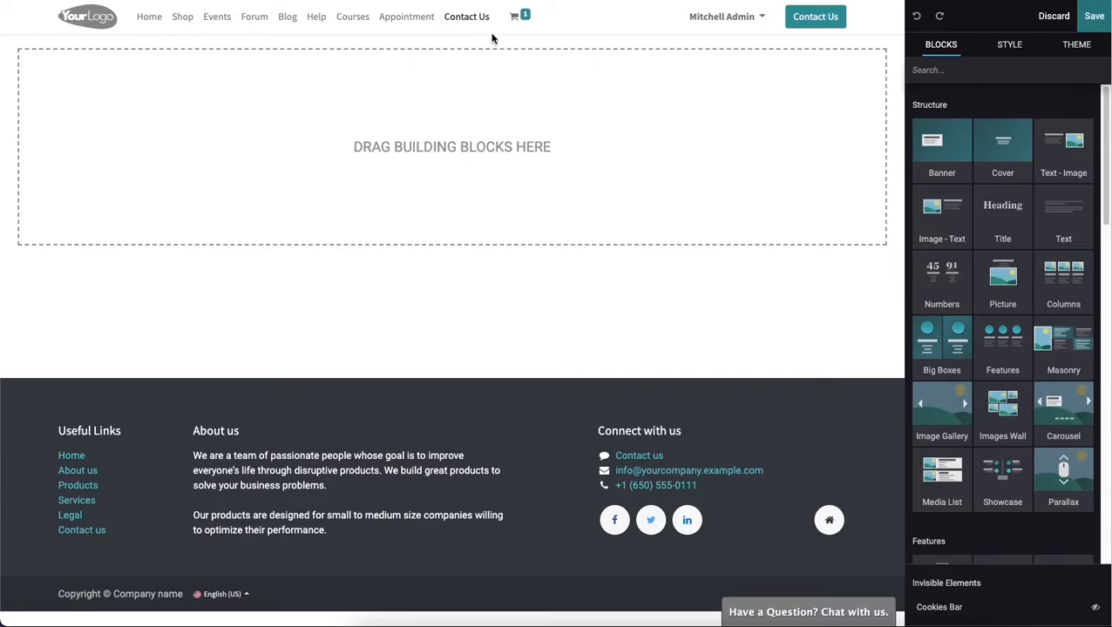
{"action": "mouse_move", "coordinate": [494, 35]}
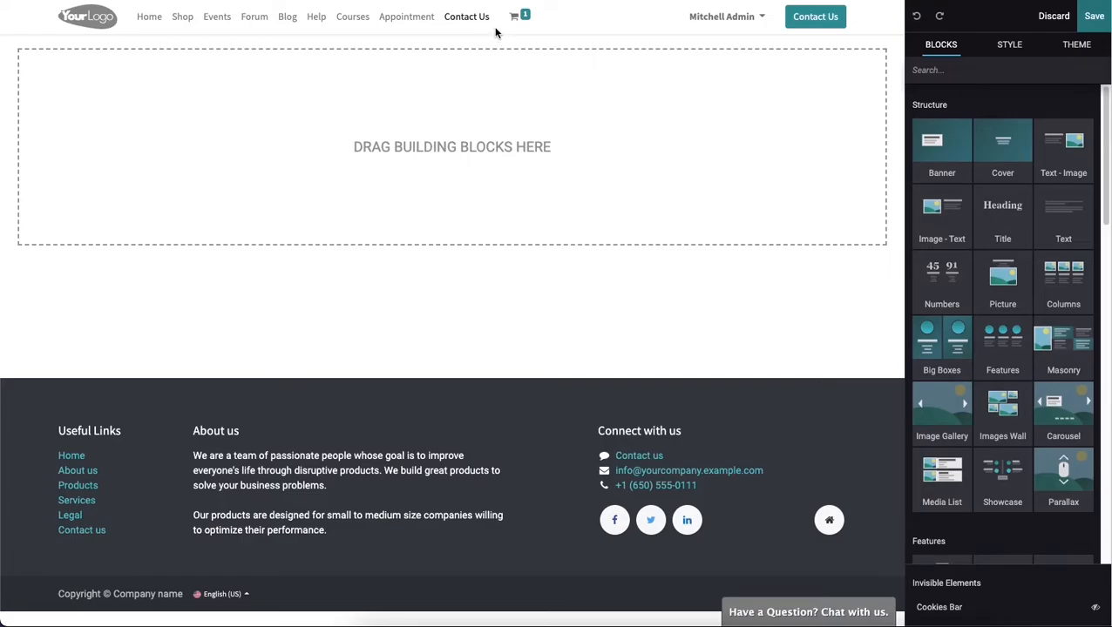
{"action": "mouse_move", "coordinate": [533, 29]}
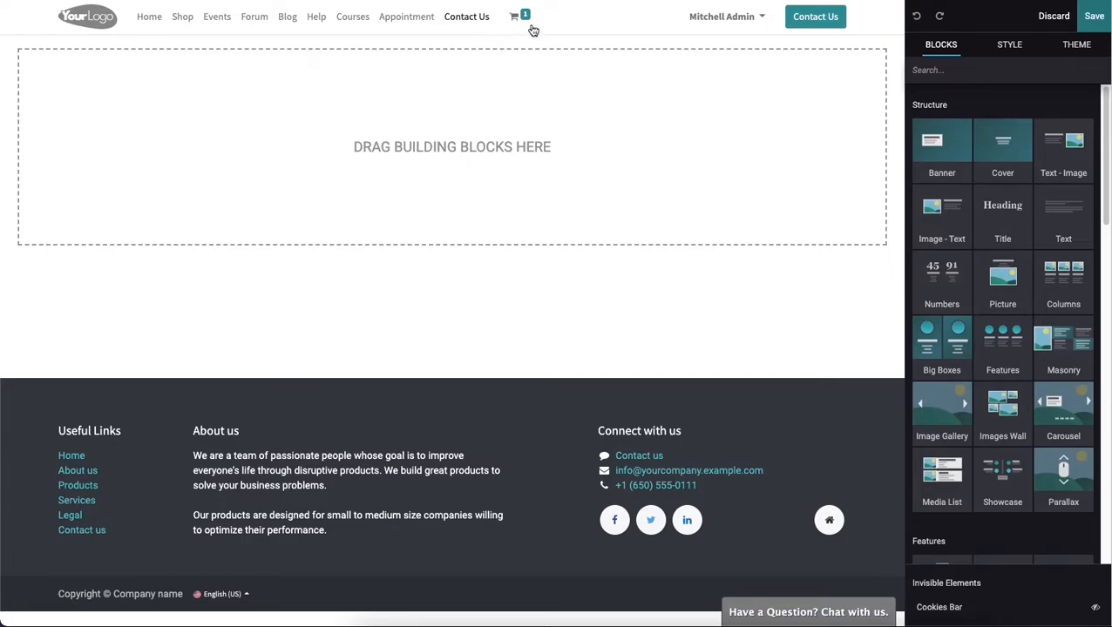
{"action": "mouse_move", "coordinate": [772, 220]}
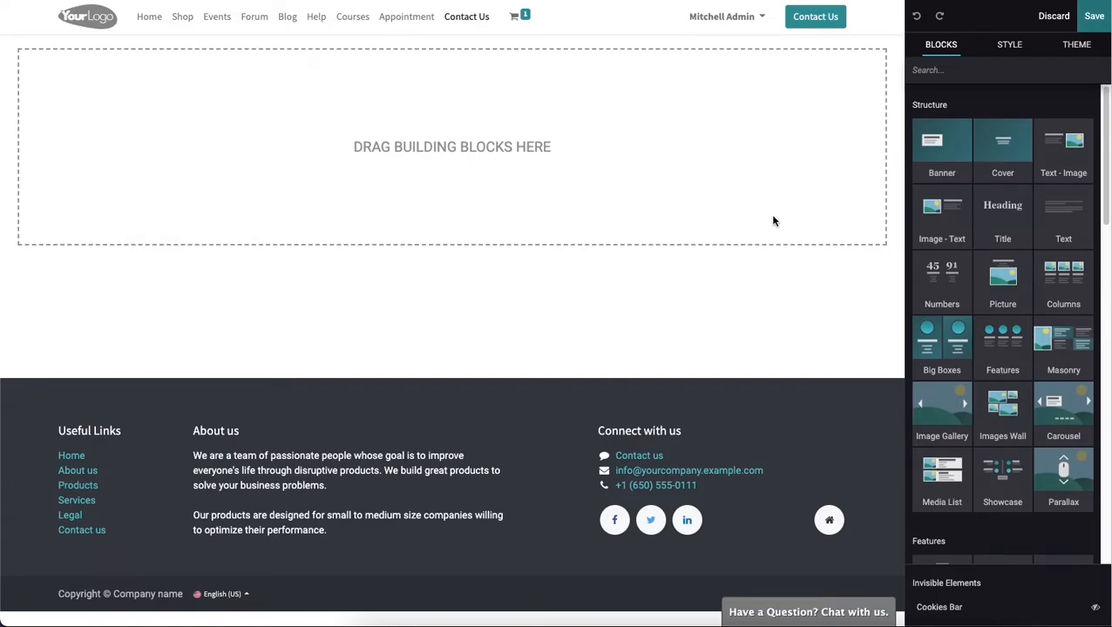
{"action": "mouse_move", "coordinate": [989, 217]}
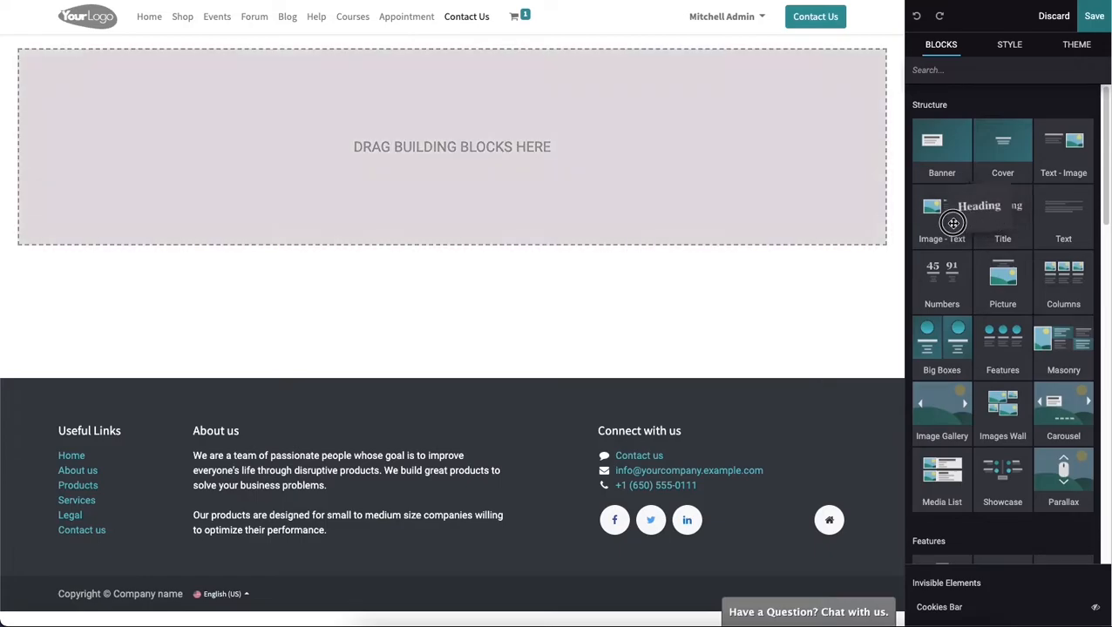
Drop a Title block onto the page and replace 'Your Site Title' with 'Contact US'.
{"action": "left_click_drag", "start_coordinate": [1002, 209], "coordinate": [451, 90]}
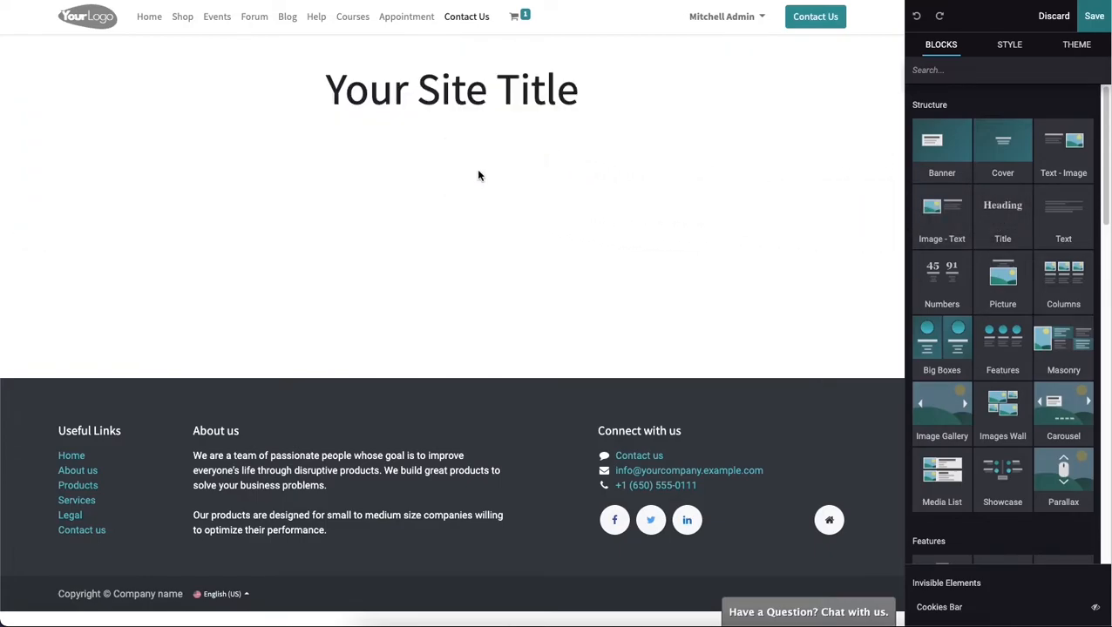
{"action": "triple_click", "coordinate": [451, 89]}
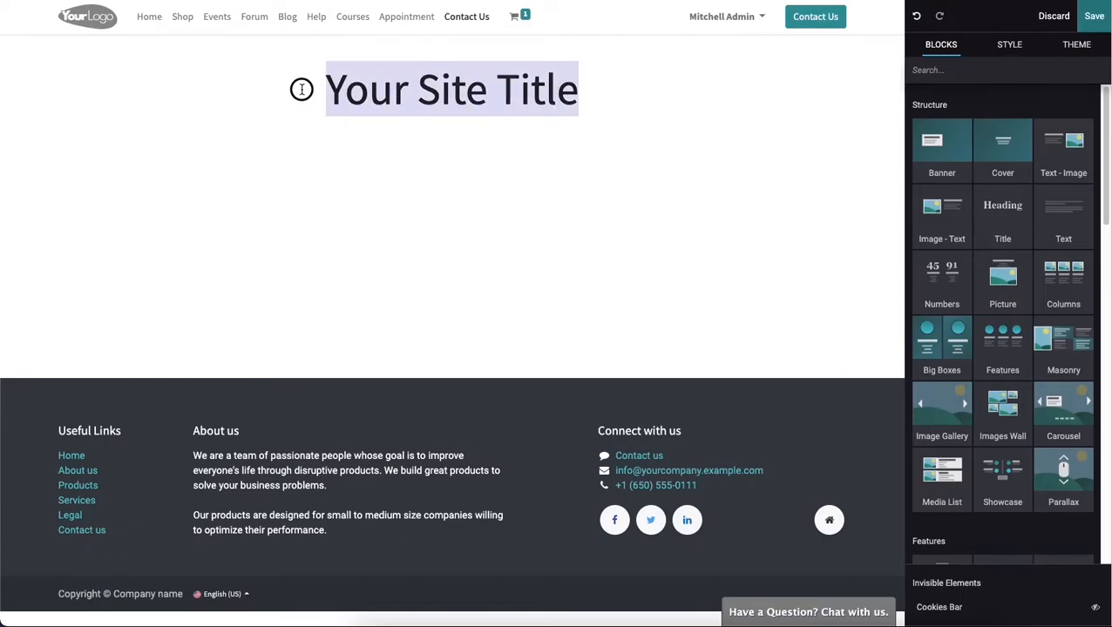
{"action": "left_click", "coordinate": [451, 89]}
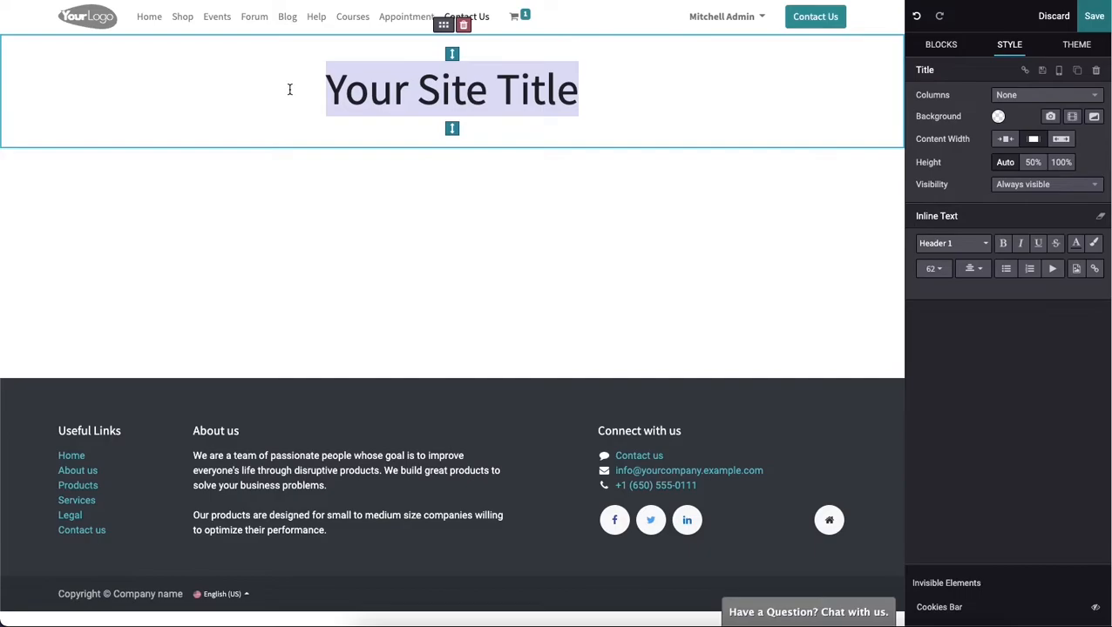
{"action": "type", "text": "C"}
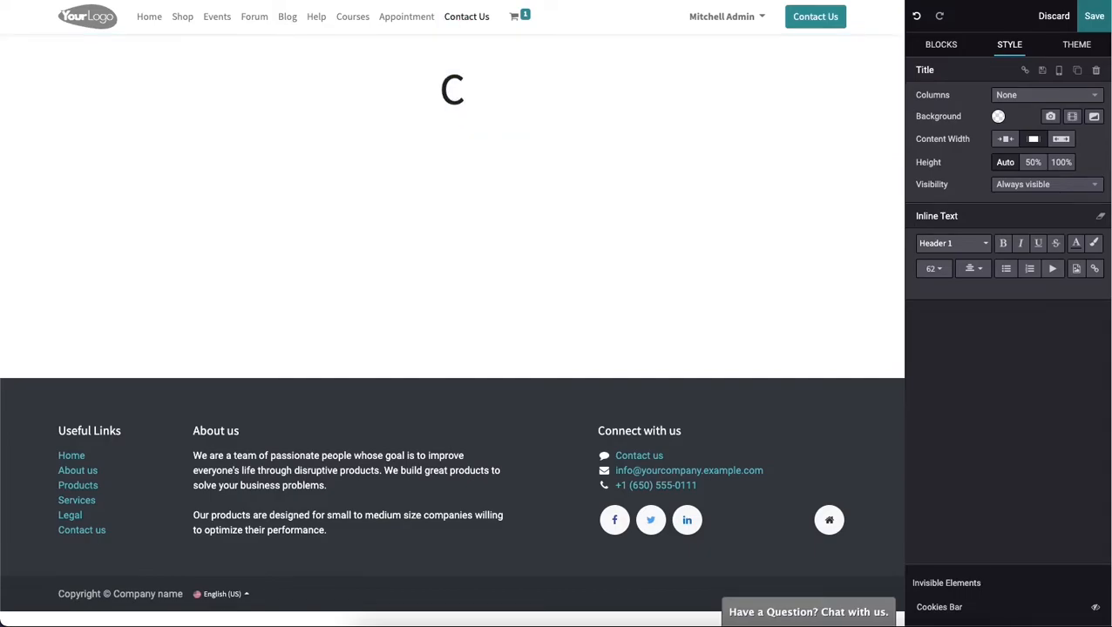
{"action": "type", "text": "ontact US"}
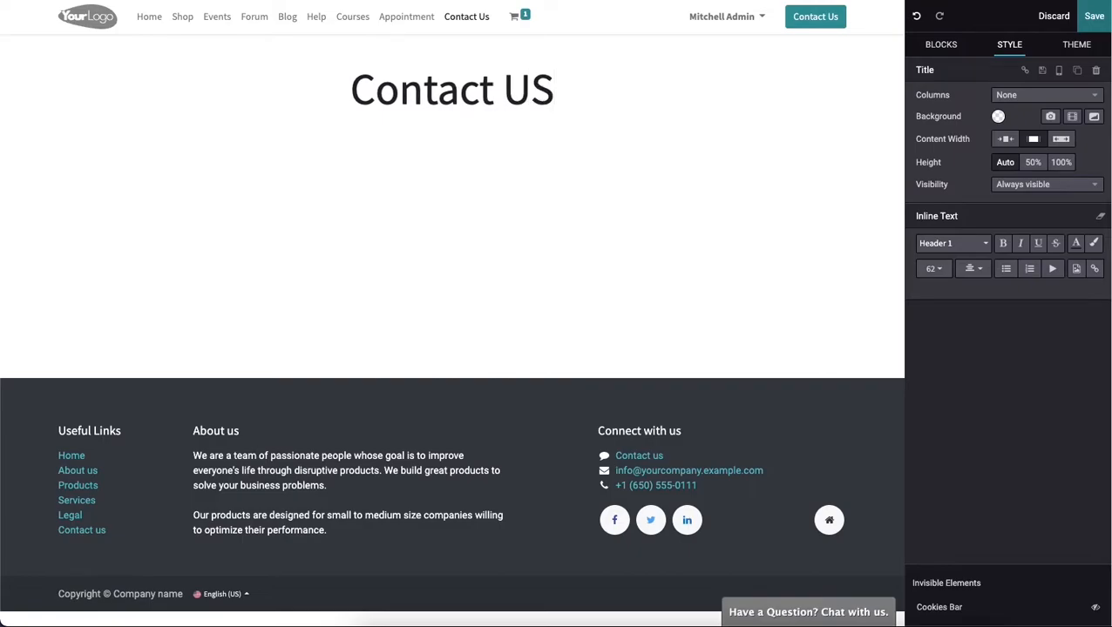
{"action": "left_click", "coordinate": [451, 89]}
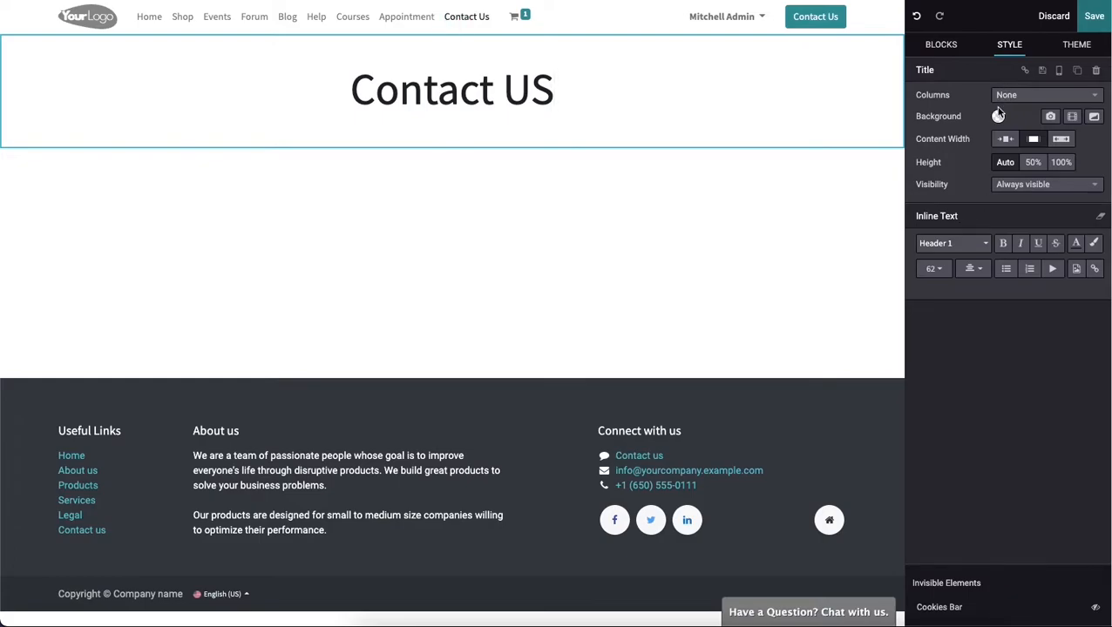
Set the Title block's background to the teal theme colour.
{"action": "left_click", "coordinate": [998, 116]}
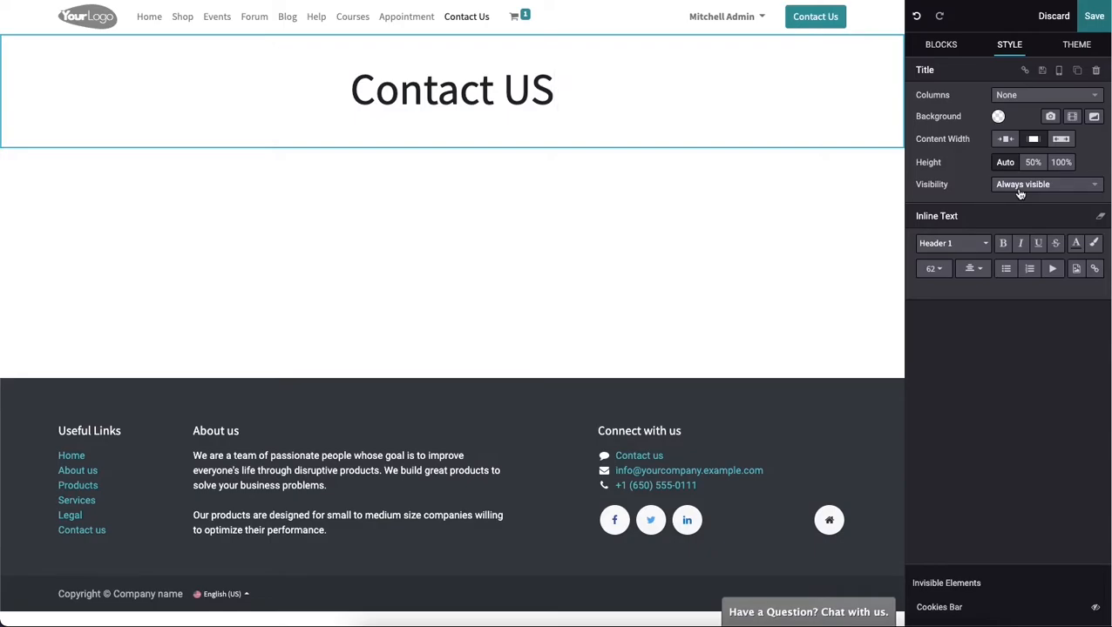
{"action": "mouse_move", "coordinate": [964, 87]}
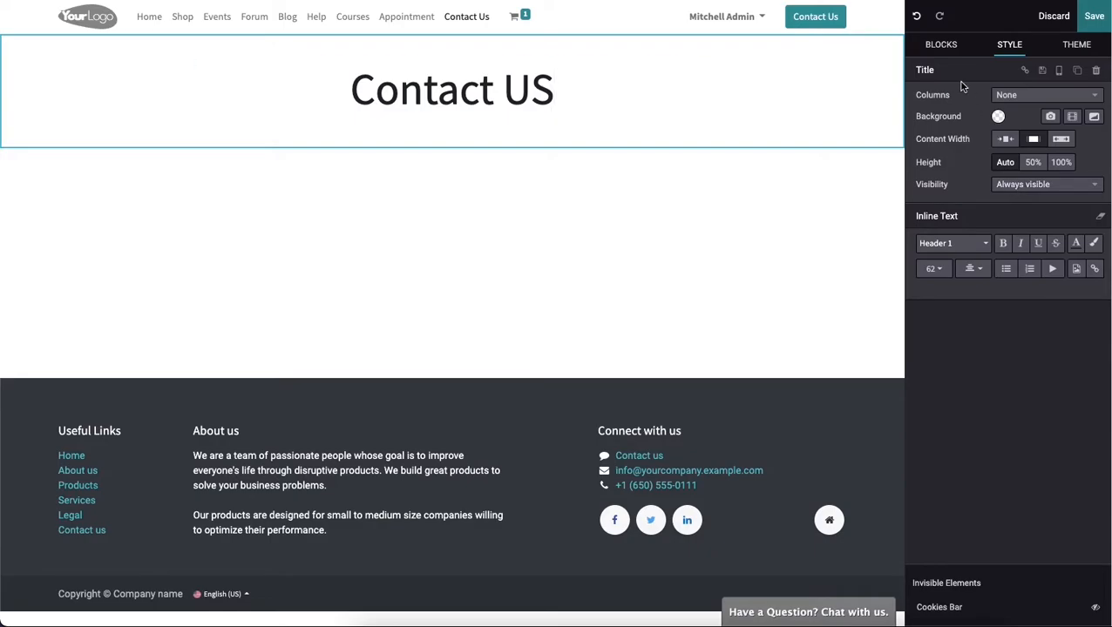
{"action": "left_click", "coordinate": [999, 116]}
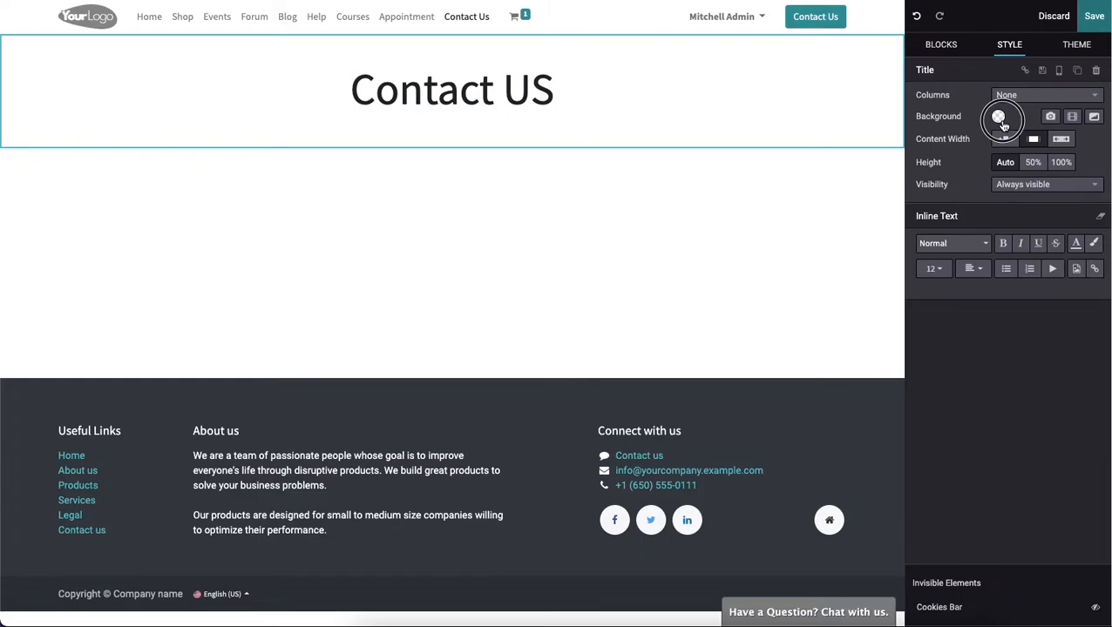
{"action": "left_click", "coordinate": [999, 116]}
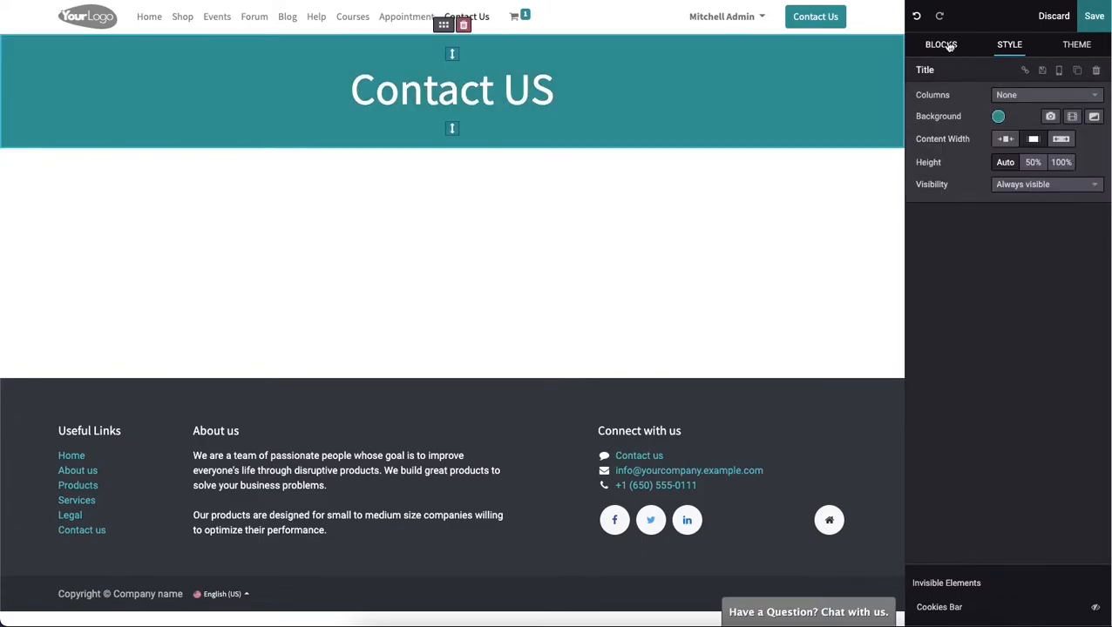
{"action": "left_click", "coordinate": [941, 45]}
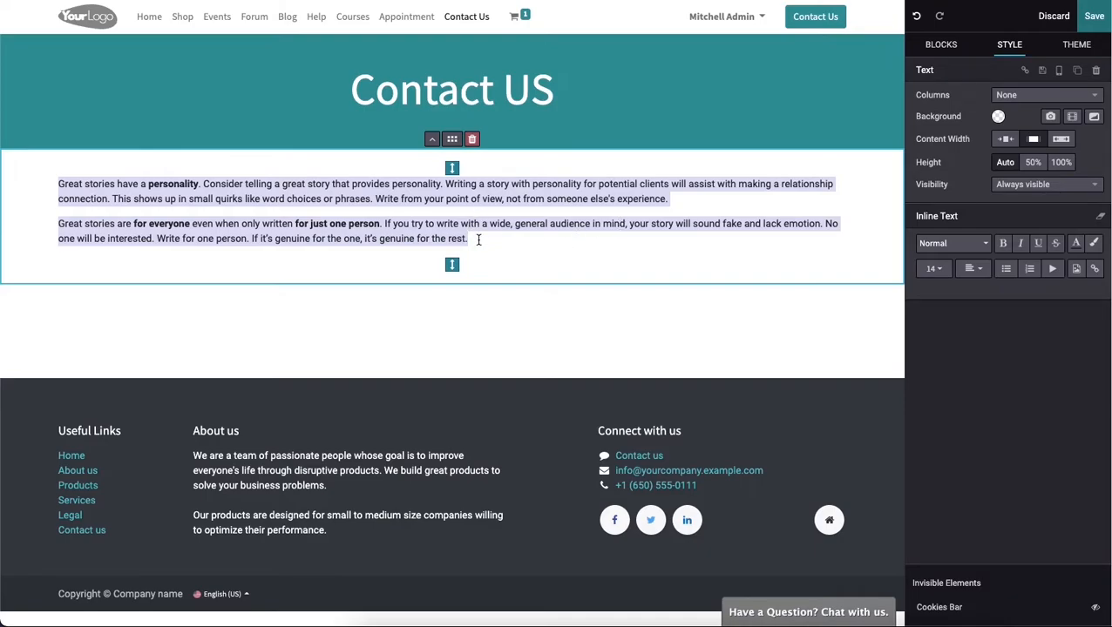
Paste the bulleted company name, address, phone and email into the text block.
{"action": "right_click", "coordinate": [61, 183]}
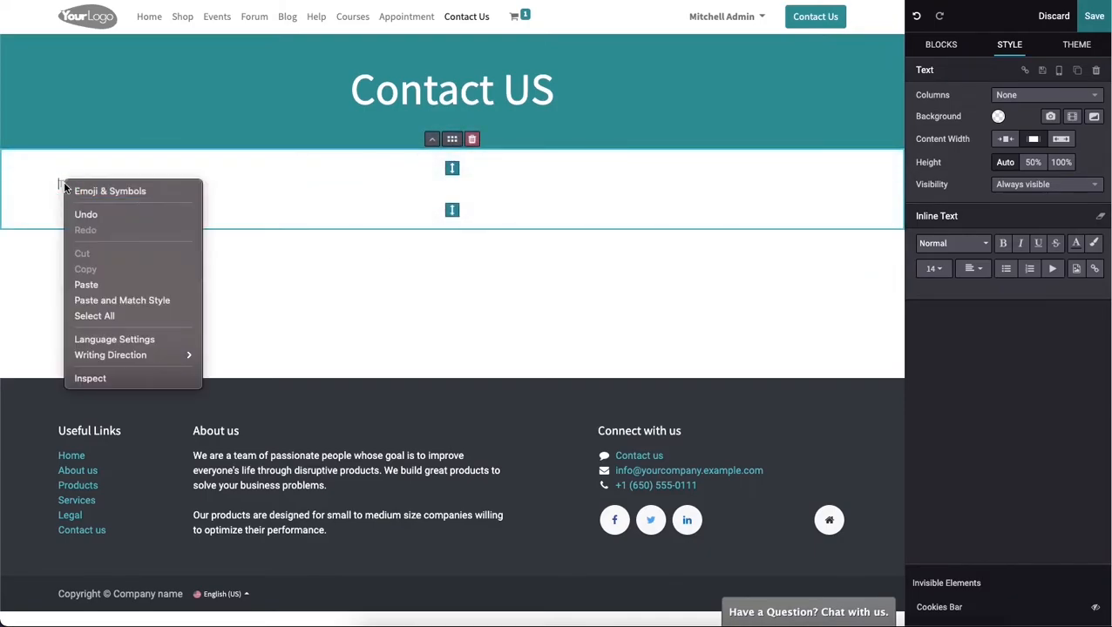
{"action": "left_click", "coordinate": [86, 285]}
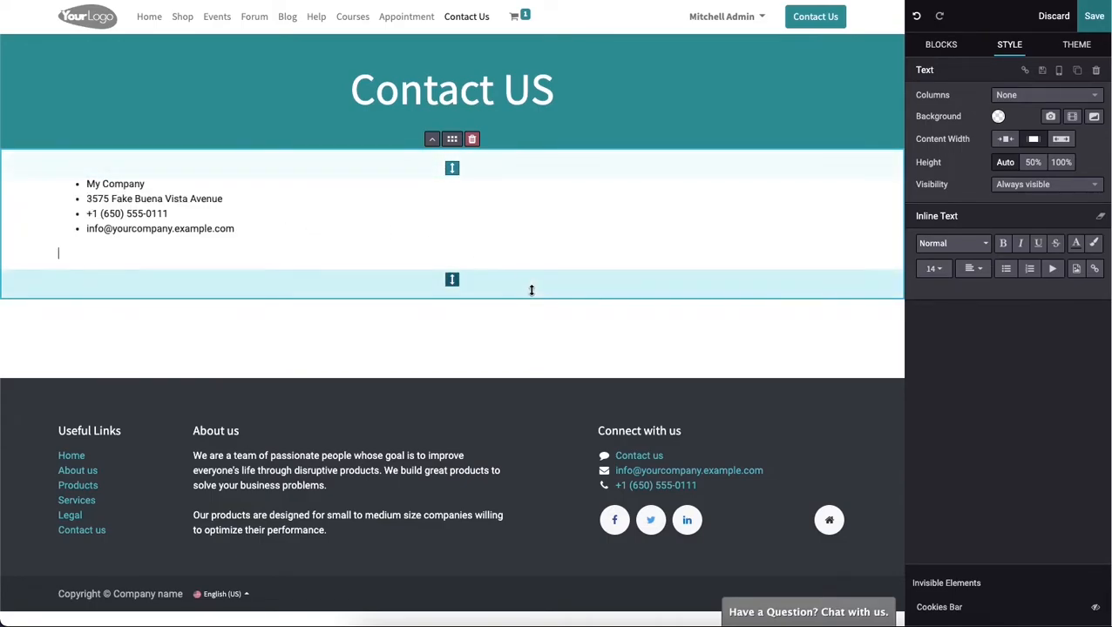
Add a Map block below the contact details and switch on its visit-hours Description.
{"action": "left_click", "coordinate": [940, 45]}
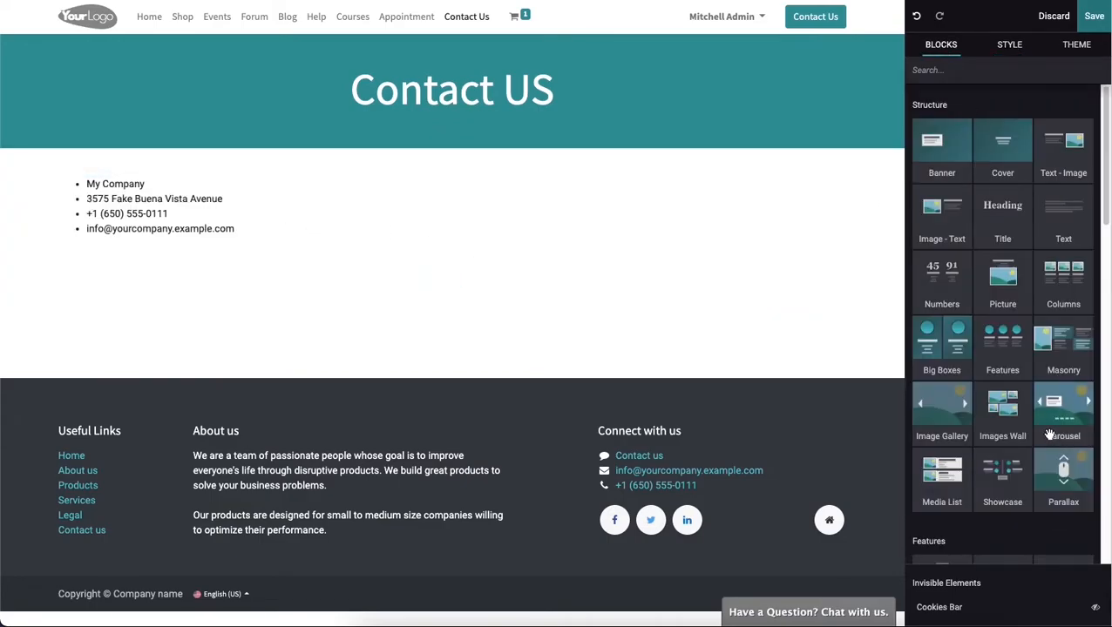
{"action": "scroll", "scroll_direction": "down", "scroll_amount": 3}
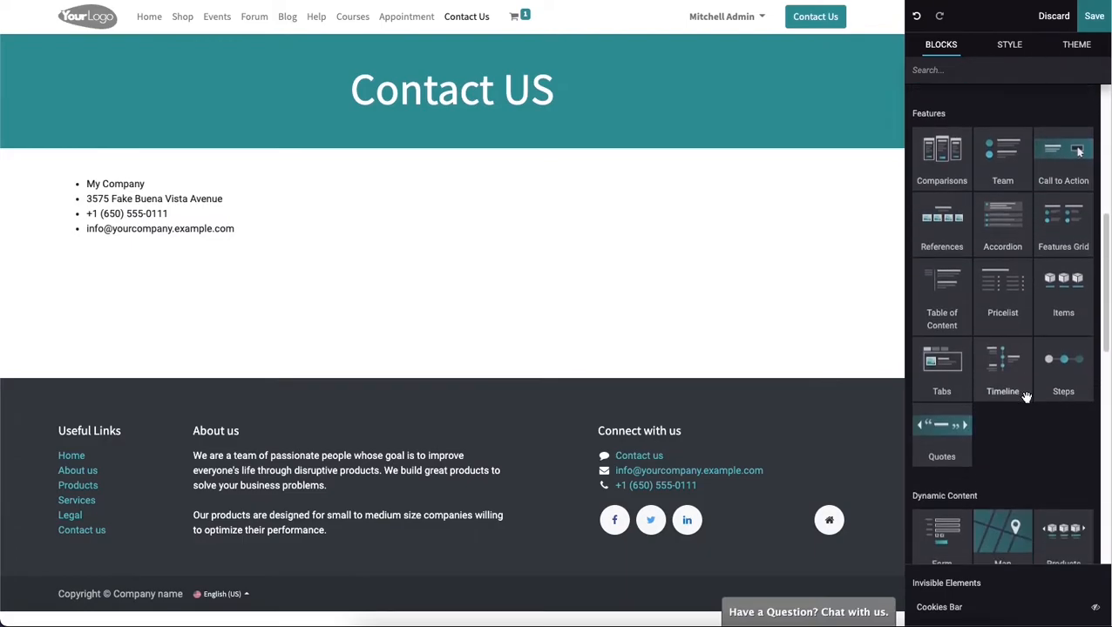
{"action": "scroll", "scroll_direction": "down", "scroll_amount": 3}
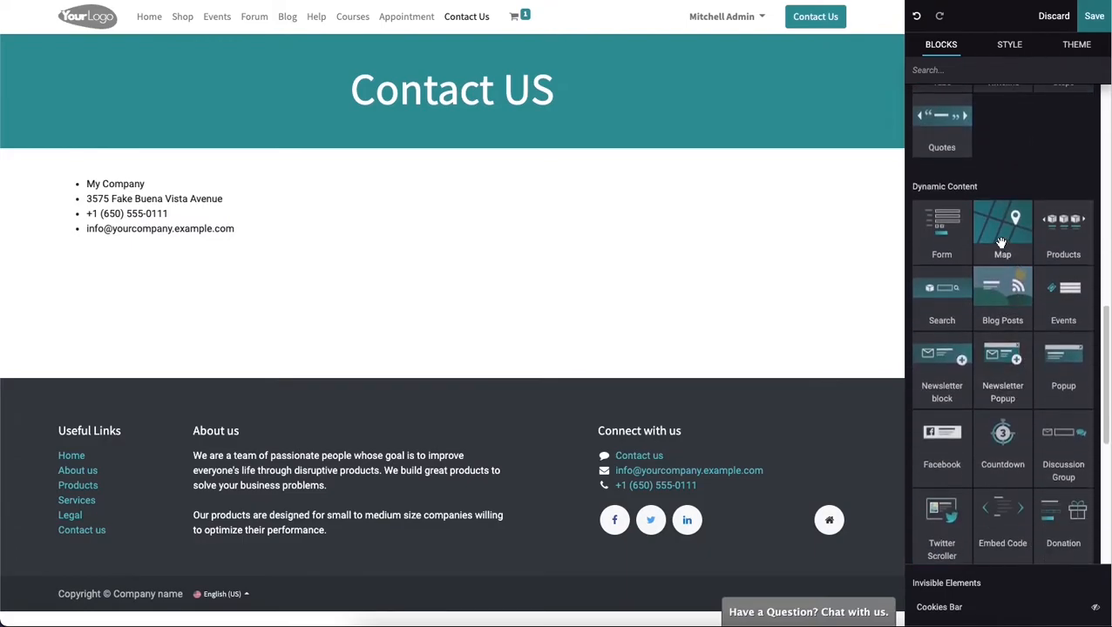
{"action": "mouse_move", "coordinate": [1002, 244]}
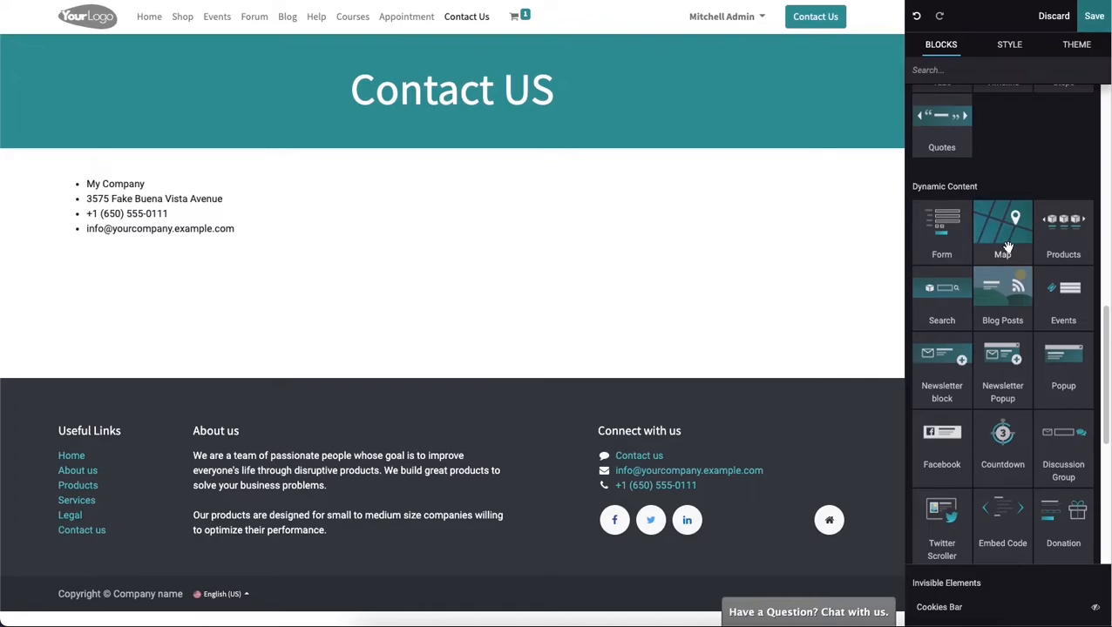
{"action": "mouse_move", "coordinate": [1013, 252]}
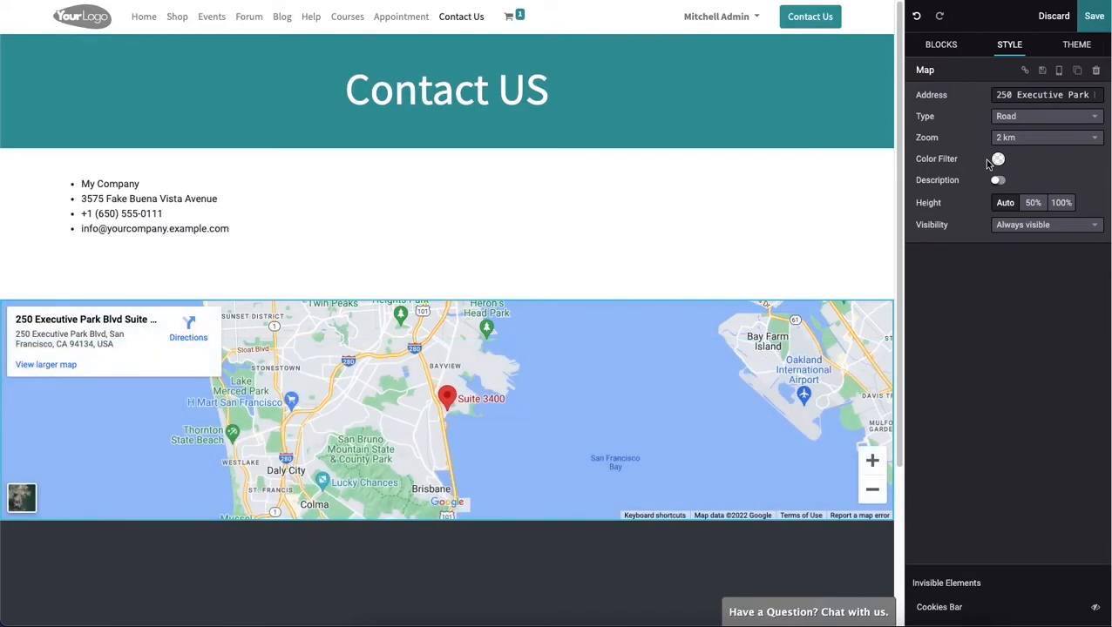
{"action": "mouse_move", "coordinate": [976, 166]}
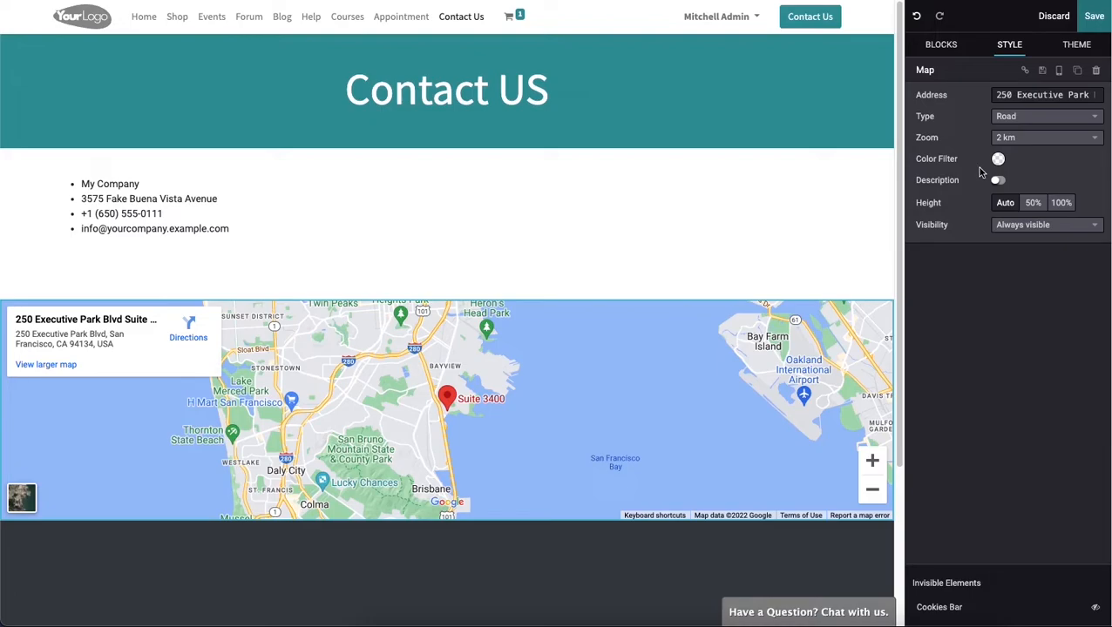
{"action": "left_click", "coordinate": [998, 180]}
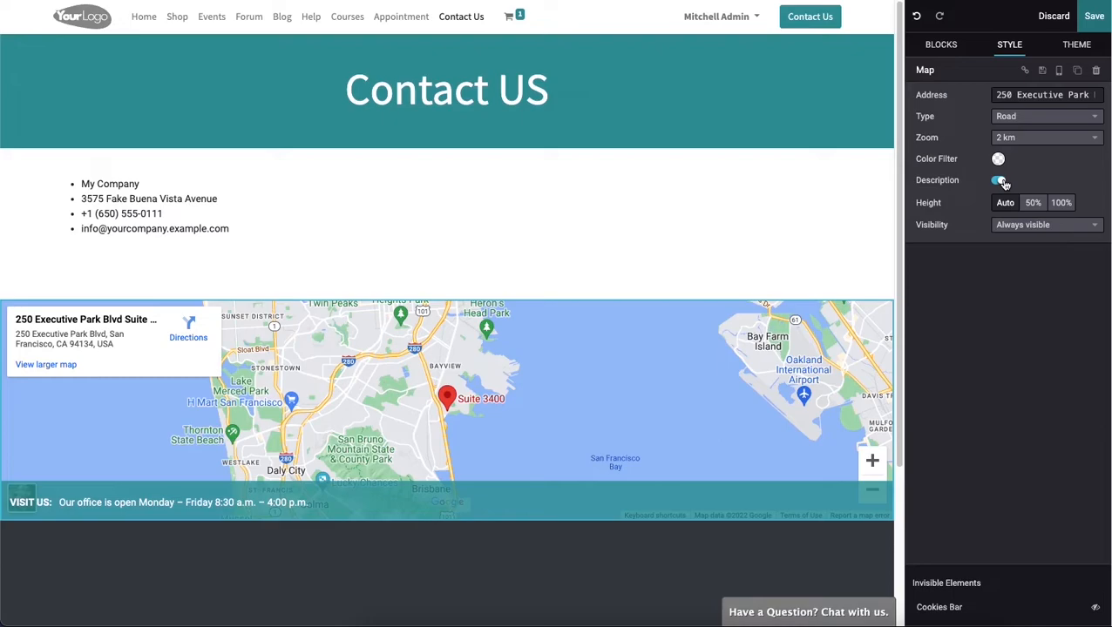
{"action": "left_click", "coordinate": [999, 179]}
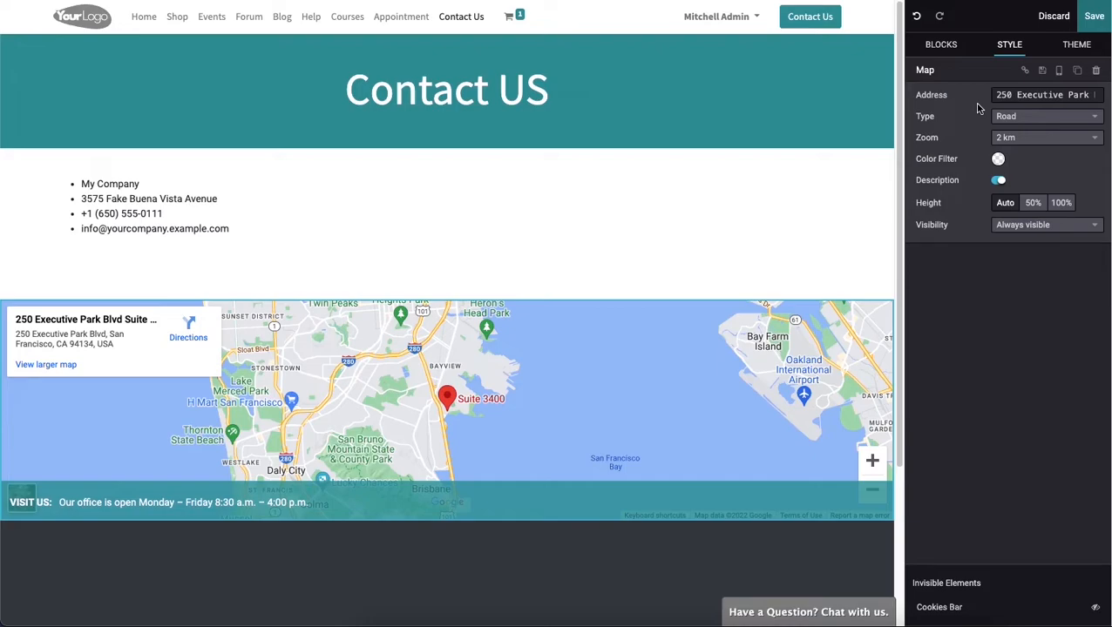
{"action": "mouse_move", "coordinate": [974, 96]}
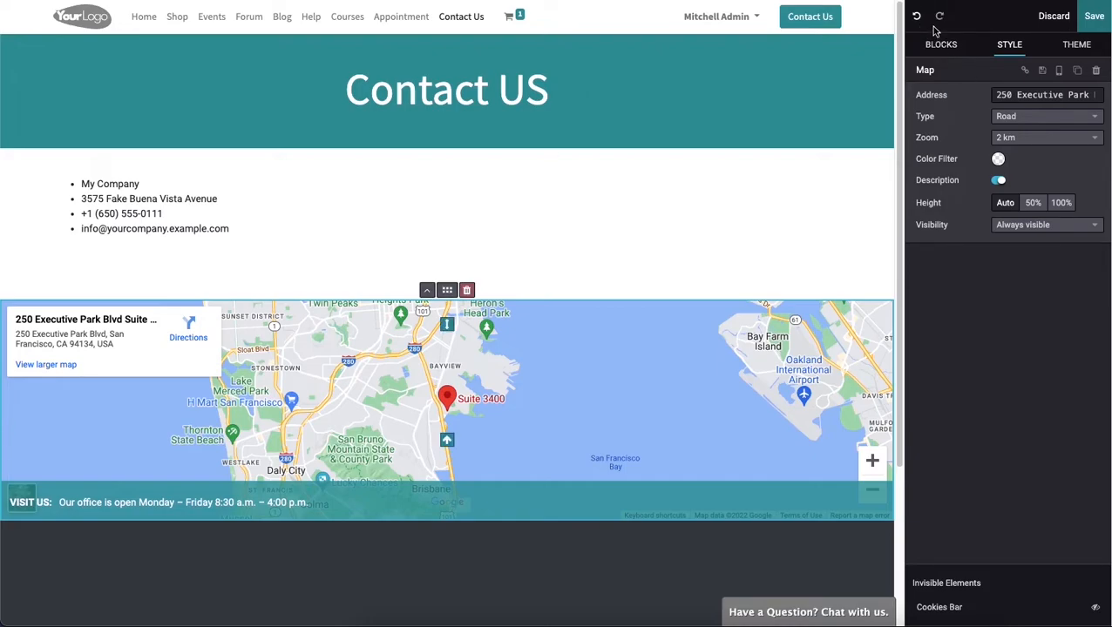
Drop a Form block with name, phone, email, company, subject and question fields below the banner.
{"action": "left_click", "coordinate": [940, 44]}
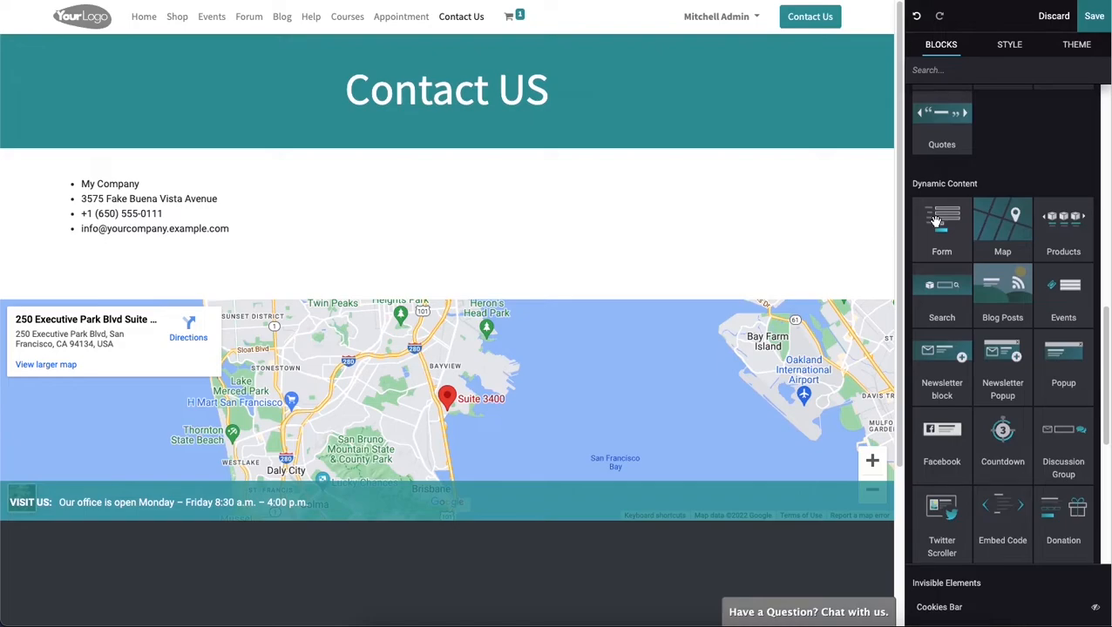
{"action": "mouse_move", "coordinate": [938, 223]}
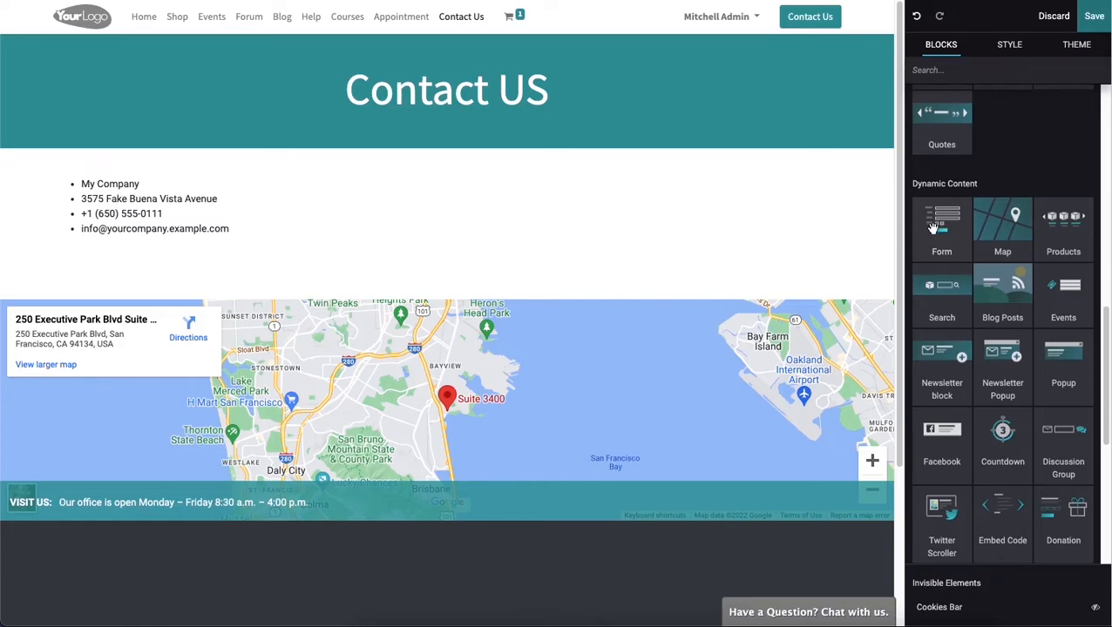
{"action": "left_click_drag", "start_coordinate": [941, 218], "coordinate": [418, 161]}
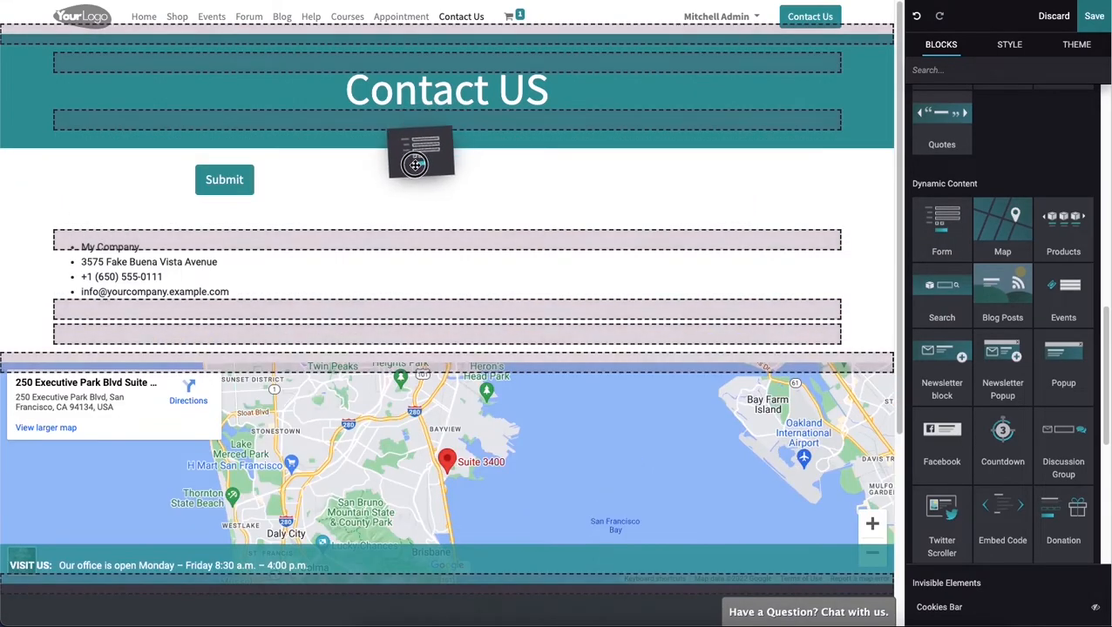
{"action": "scroll", "scroll_direction": "down", "scroll_amount": 3}
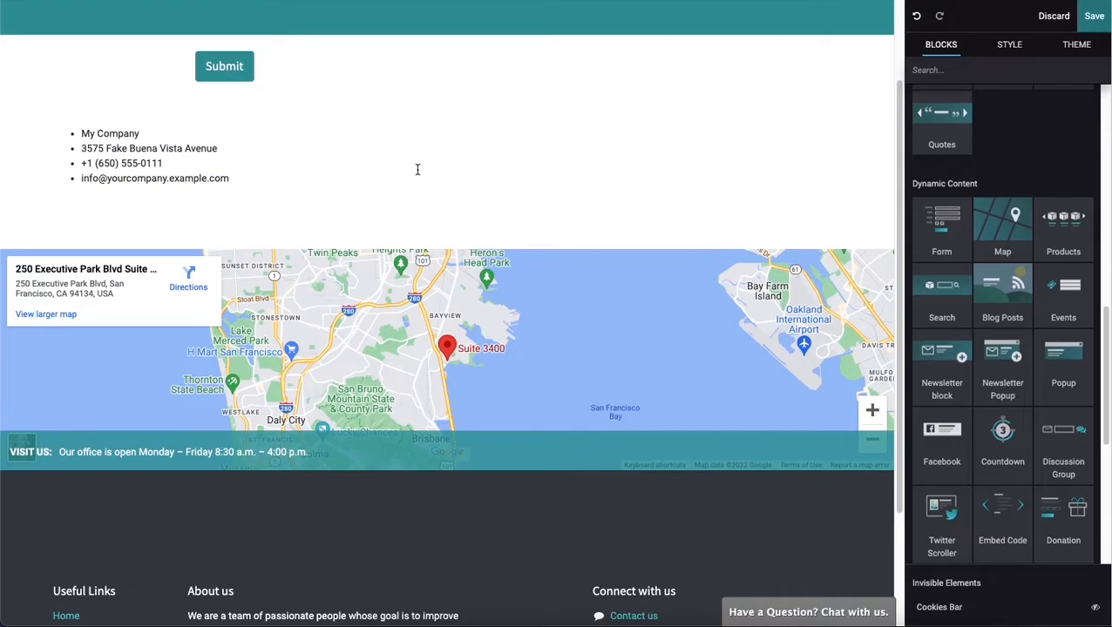
{"action": "mouse_move", "coordinate": [423, 164]}
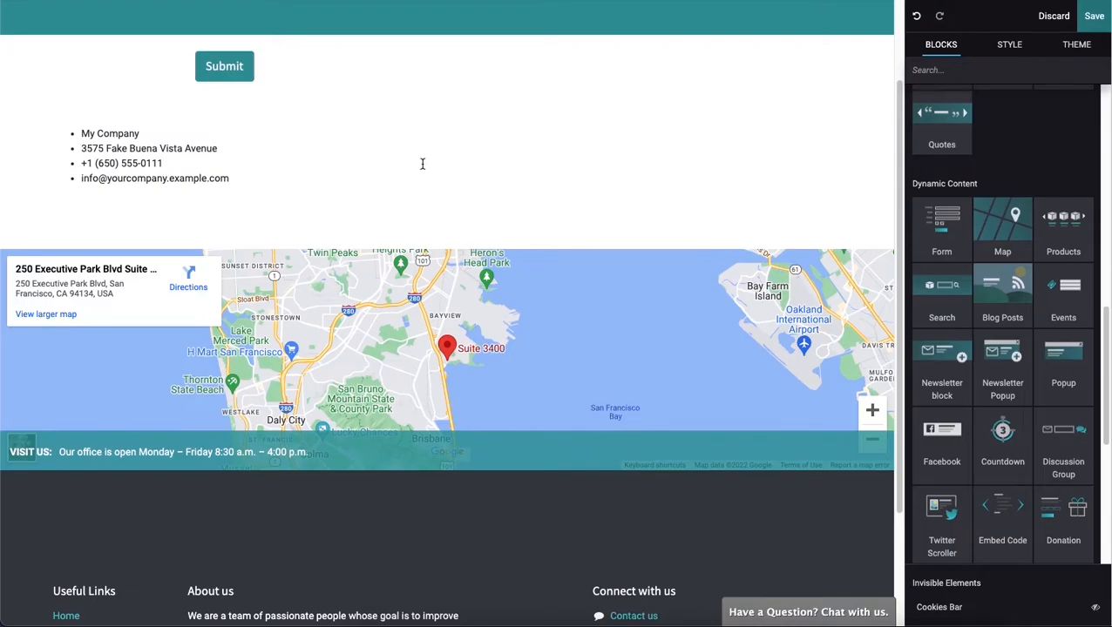
{"action": "scroll", "scroll_direction": "up", "scroll_amount": 3}
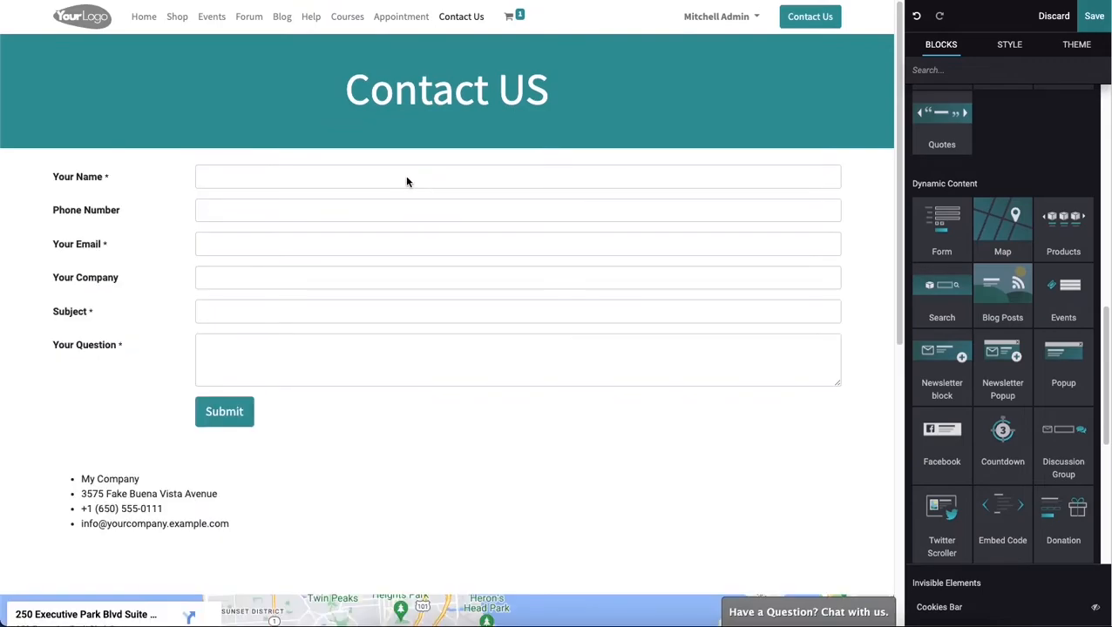
{"action": "mouse_move", "coordinate": [426, 252]}
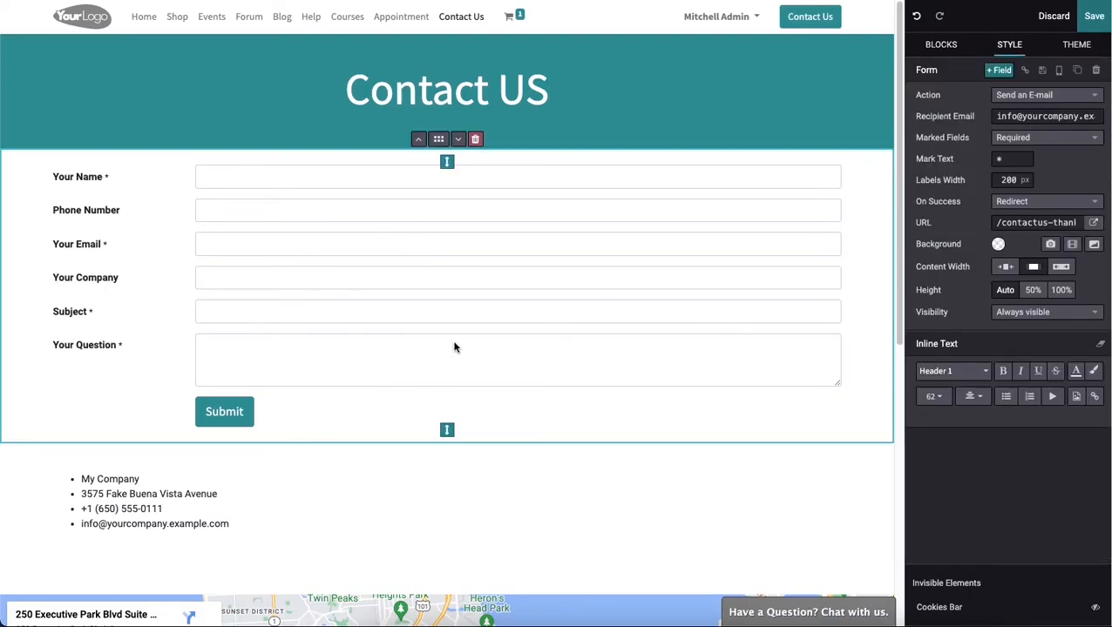
{"action": "mouse_move", "coordinate": [462, 342]}
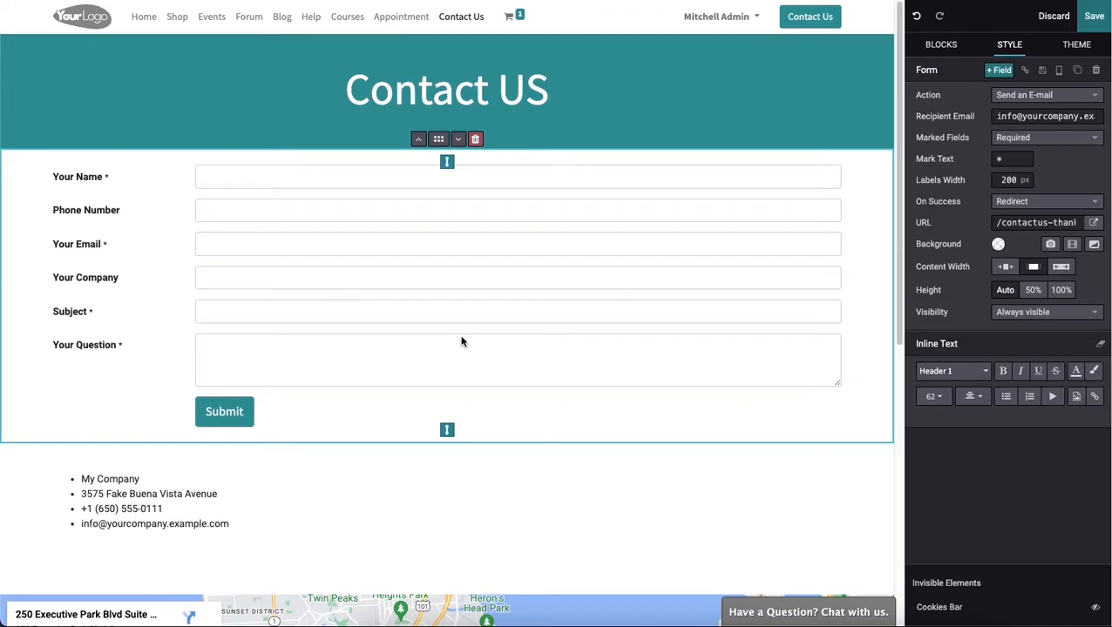
{"action": "mouse_move", "coordinate": [470, 343]}
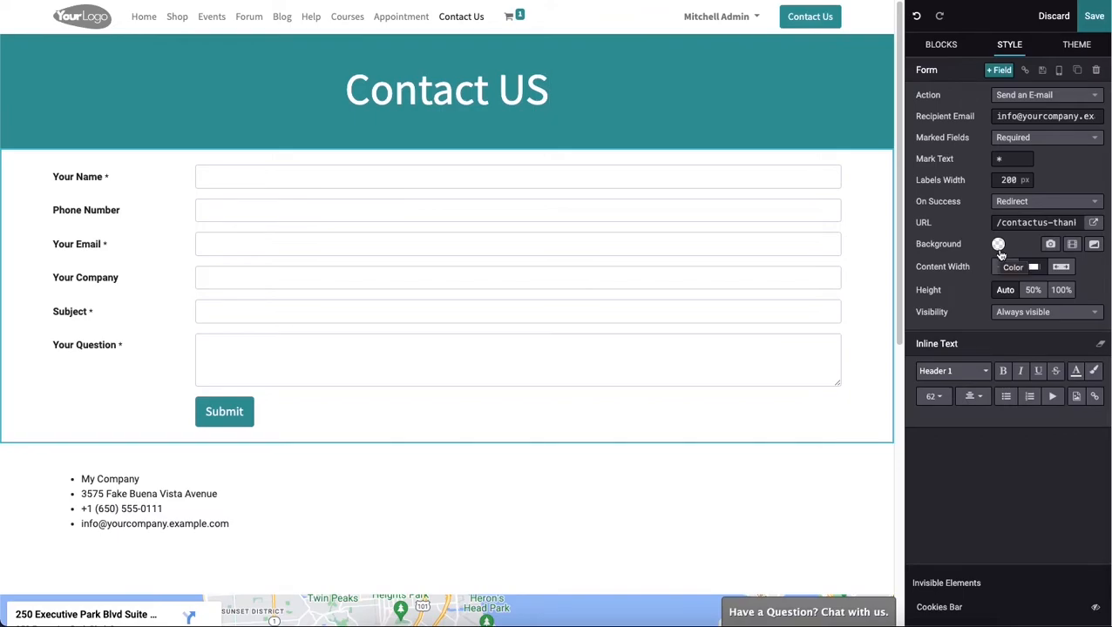
Apply the purple Theme preset as the contact form section's background.
{"action": "left_click", "coordinate": [998, 244]}
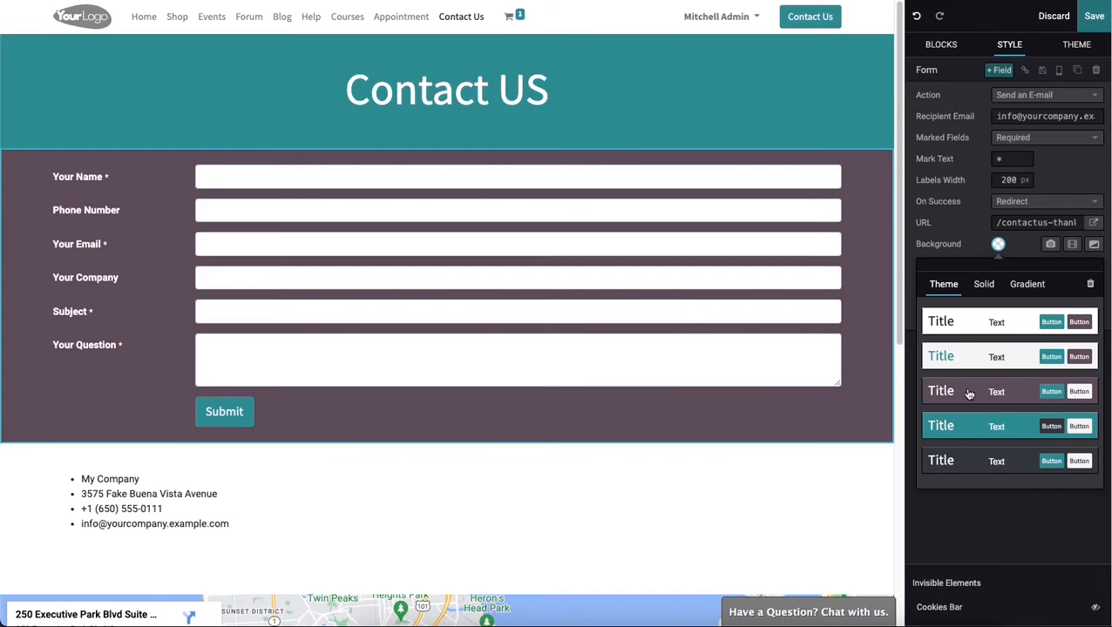
{"action": "left_click", "coordinate": [997, 243]}
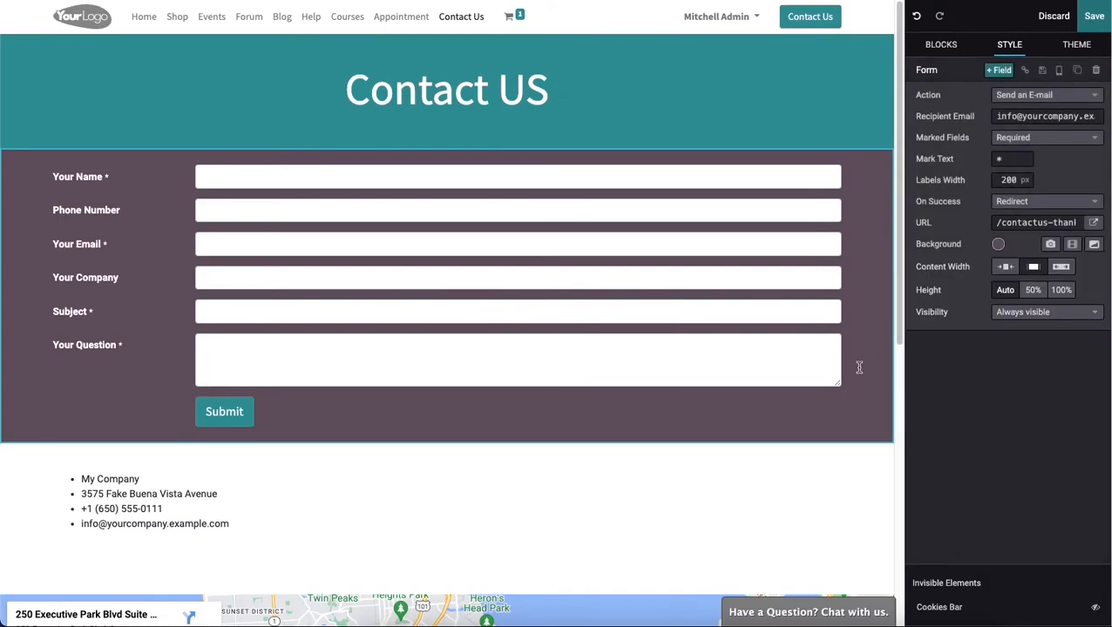
{"action": "mouse_move", "coordinate": [853, 250]}
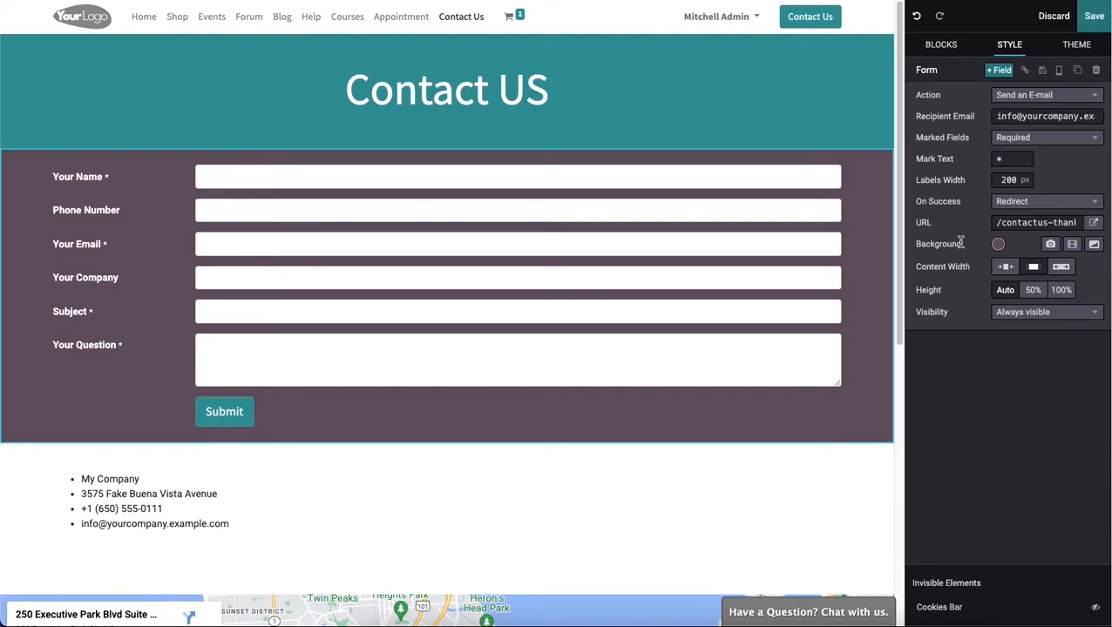
{"action": "mouse_move", "coordinate": [1024, 243]}
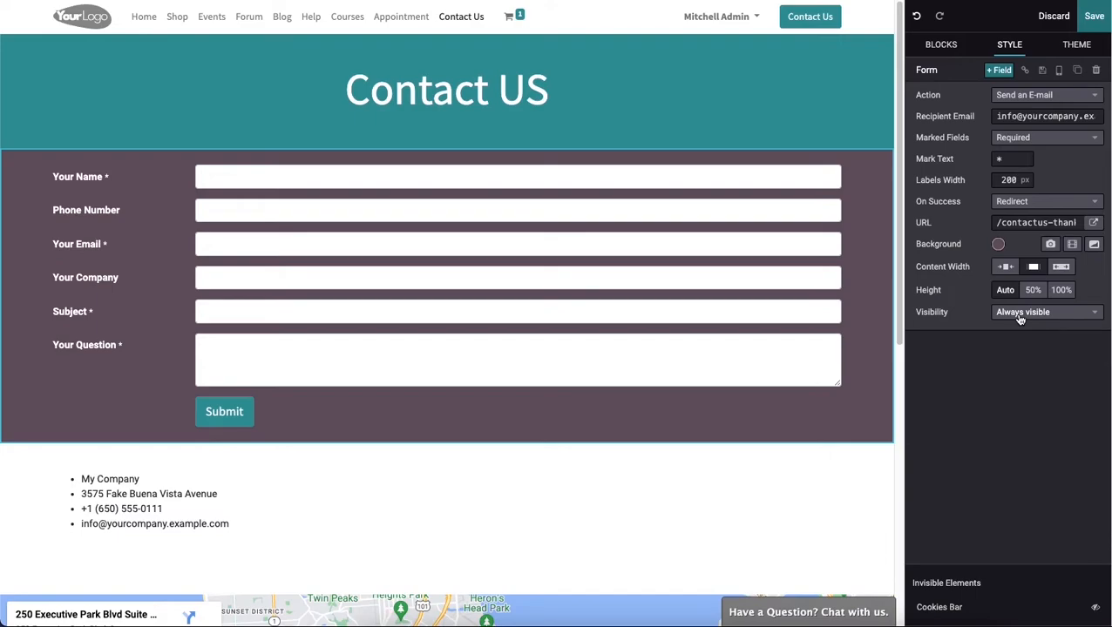
{"action": "left_click", "coordinate": [1045, 312]}
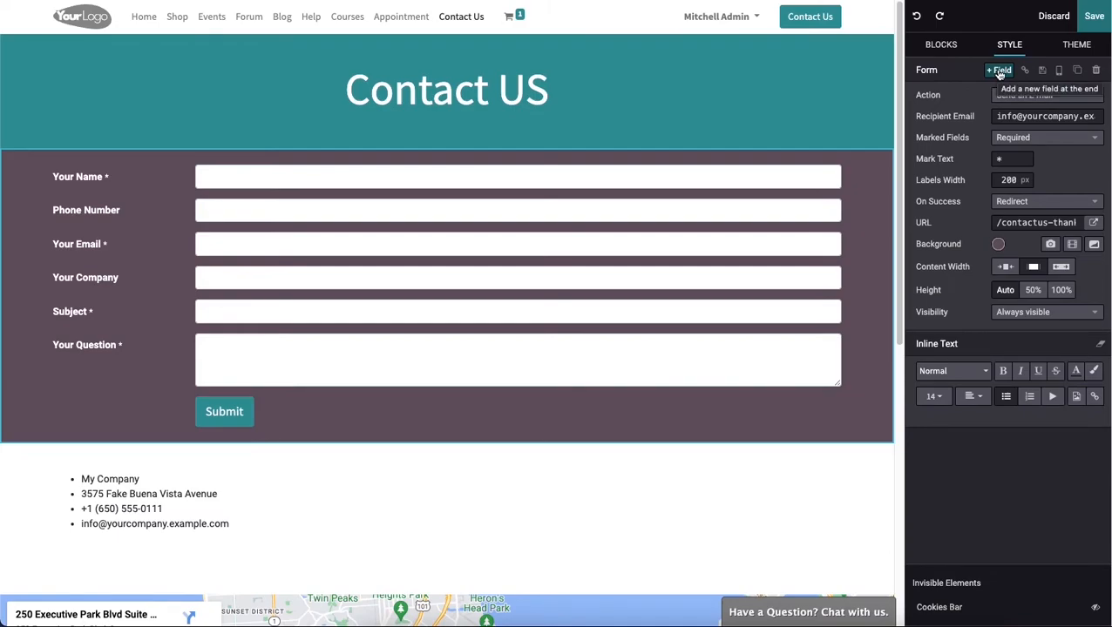
Append a Custom Text field below Your Question, leaving the form's submission action unchanged.
{"action": "left_click", "coordinate": [999, 69]}
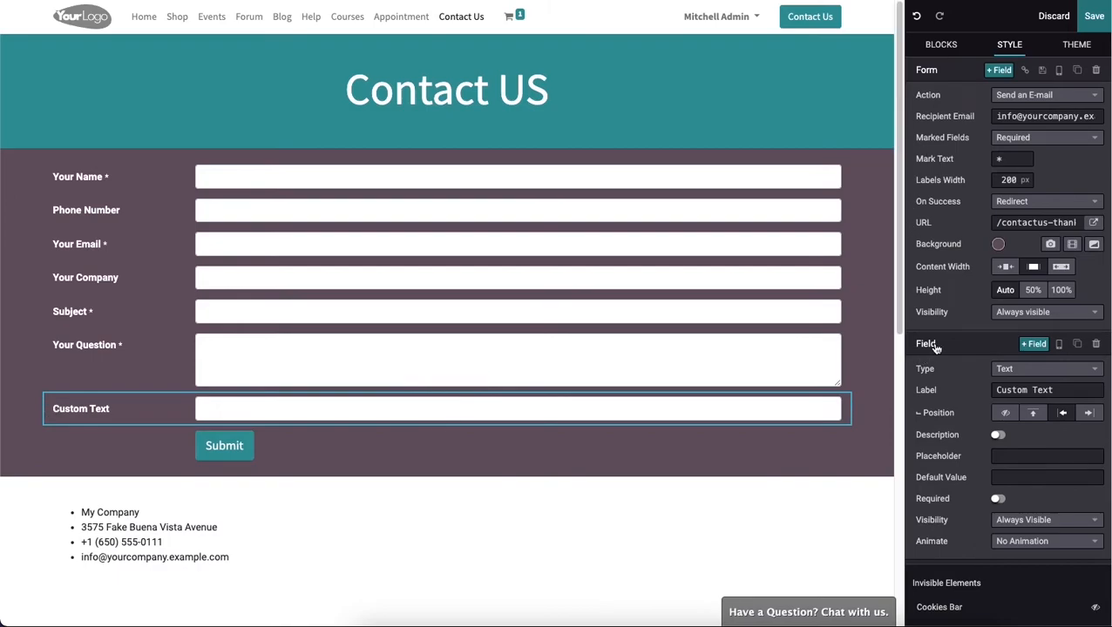
{"action": "left_click", "coordinate": [1046, 95]}
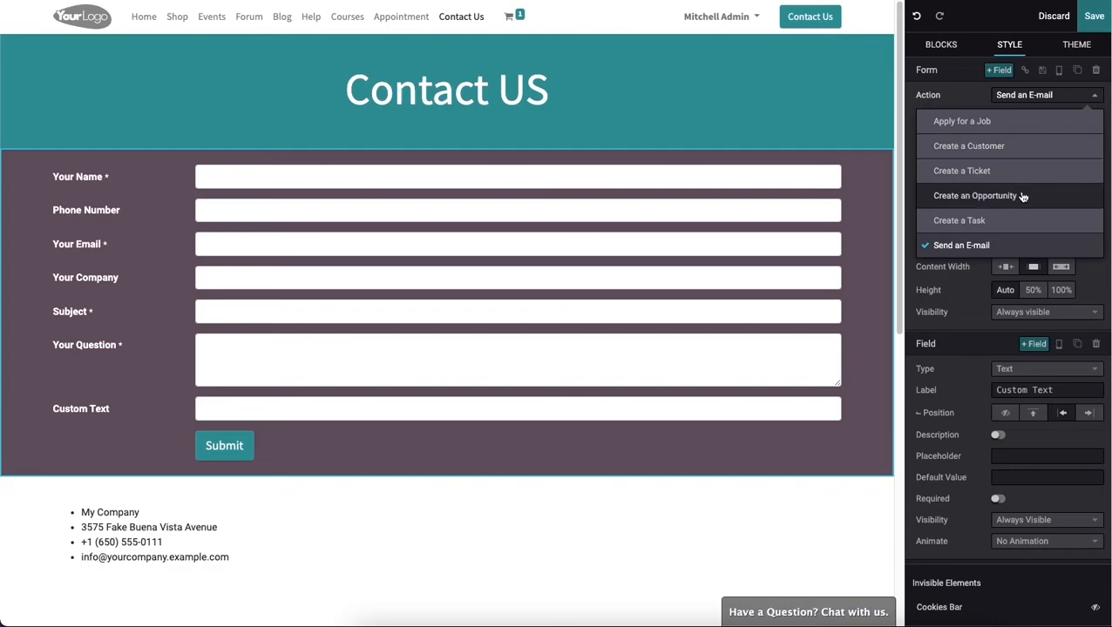
{"action": "mouse_move", "coordinate": [1024, 219]}
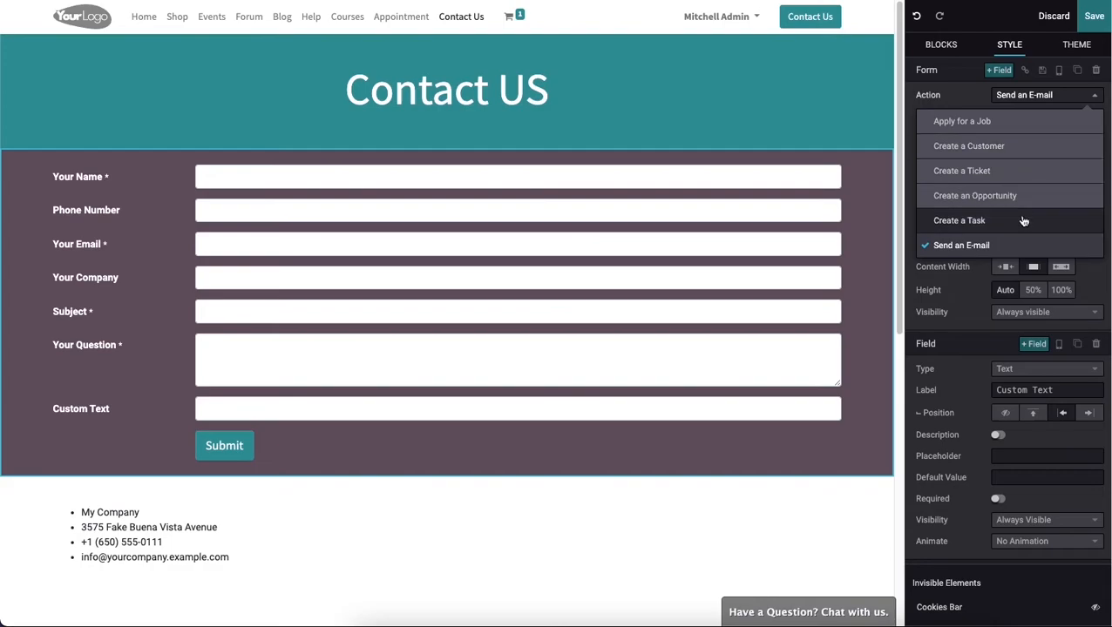
{"action": "mouse_move", "coordinate": [962, 120]}
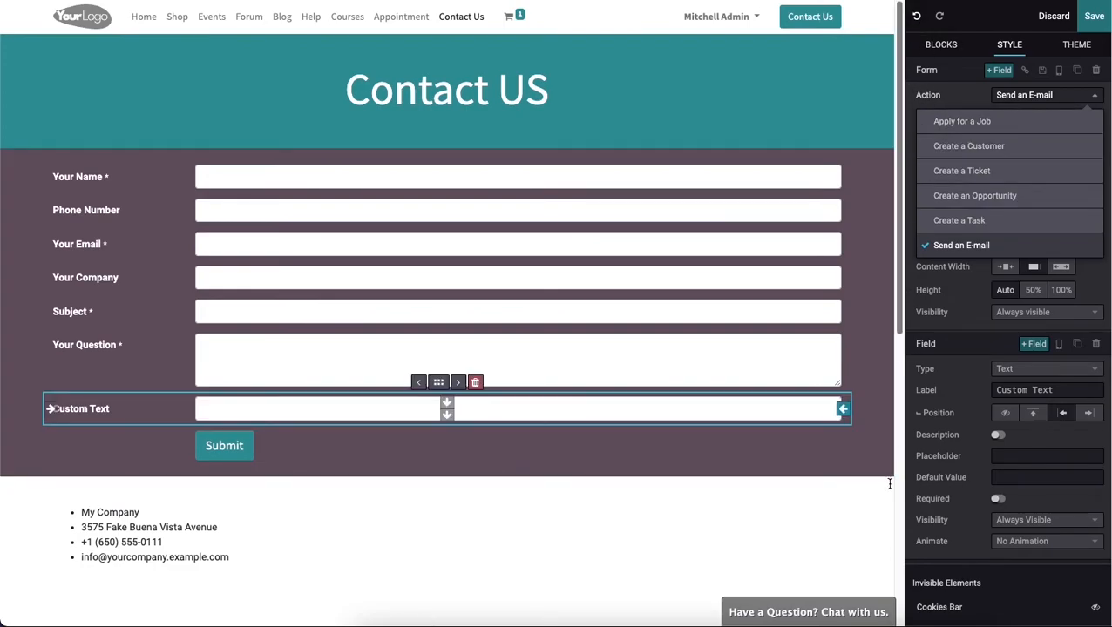
{"action": "left_click", "coordinate": [960, 245]}
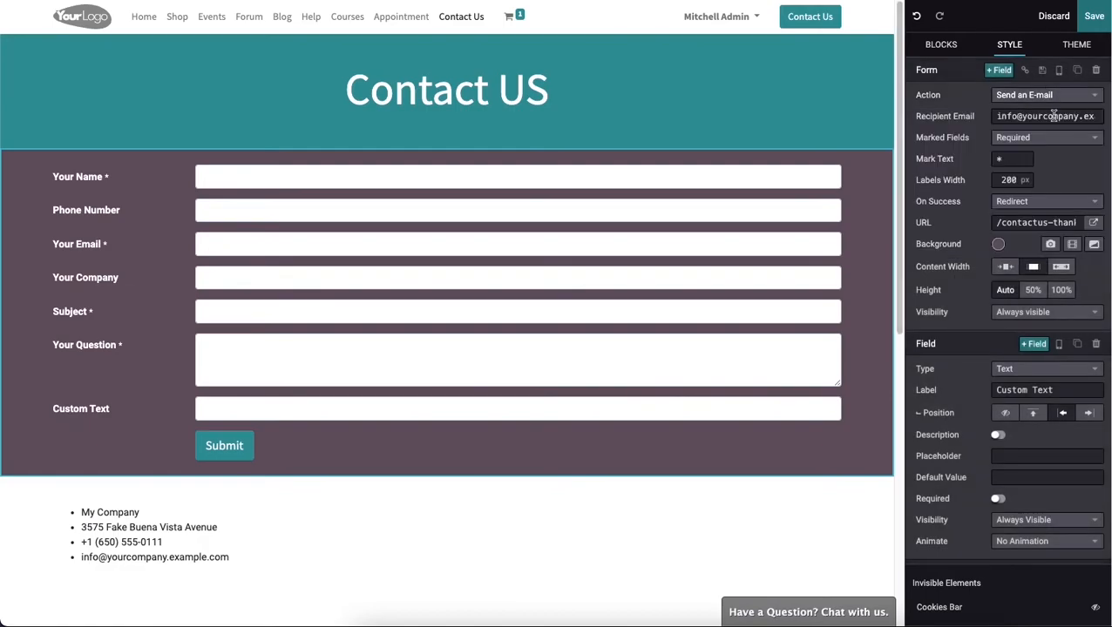
{"action": "mouse_move", "coordinate": [965, 200]}
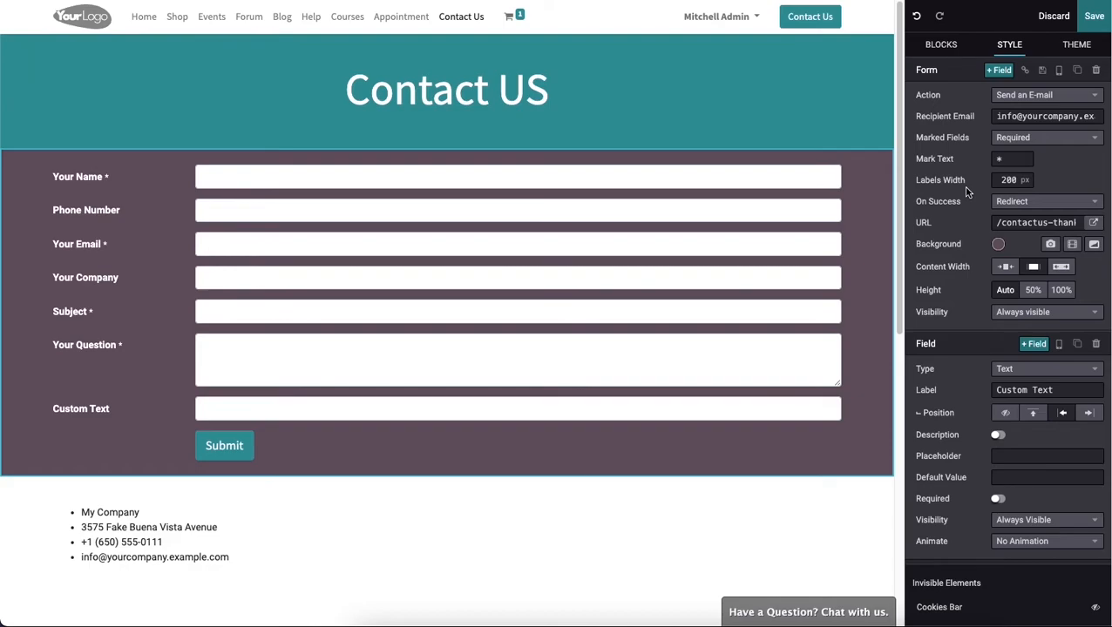
{"action": "mouse_move", "coordinate": [1027, 137]}
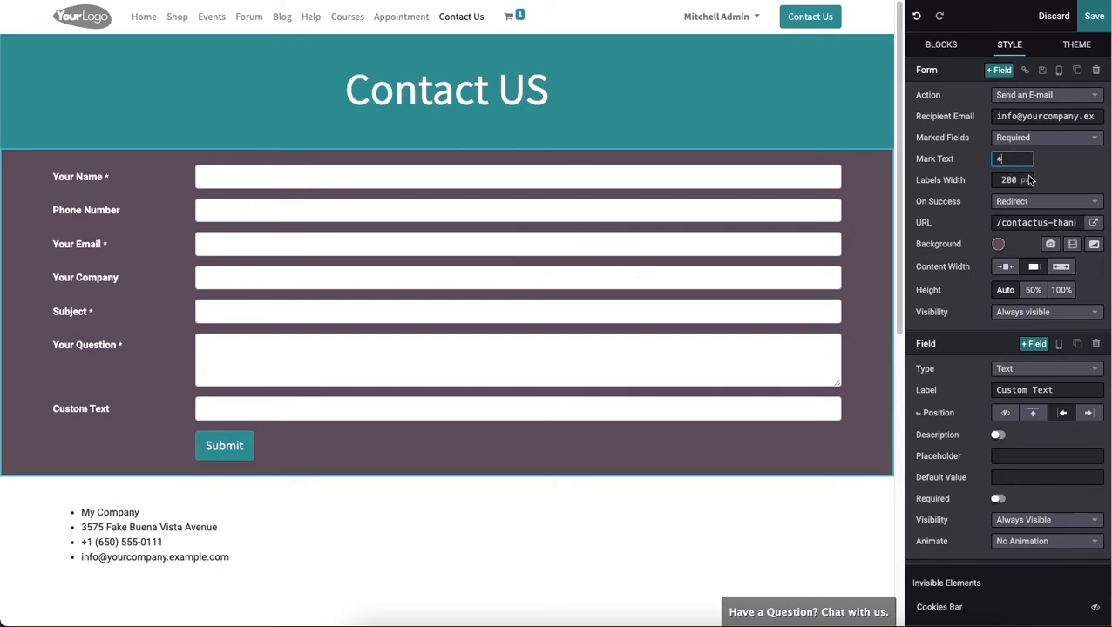
{"action": "mouse_move", "coordinate": [1030, 177]}
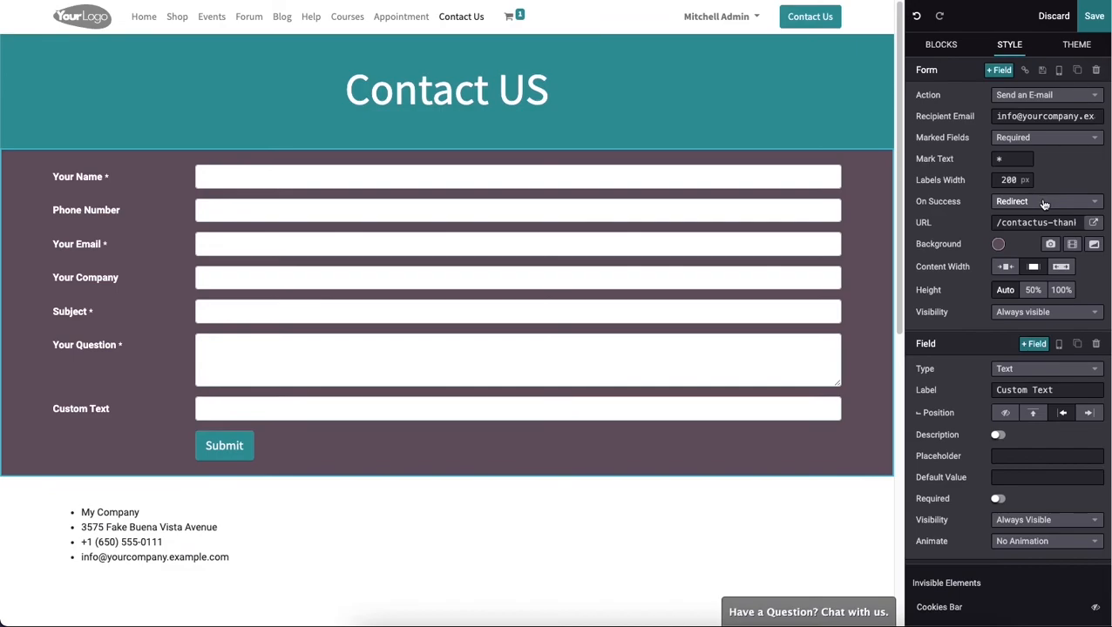
{"action": "mouse_move", "coordinate": [987, 196]}
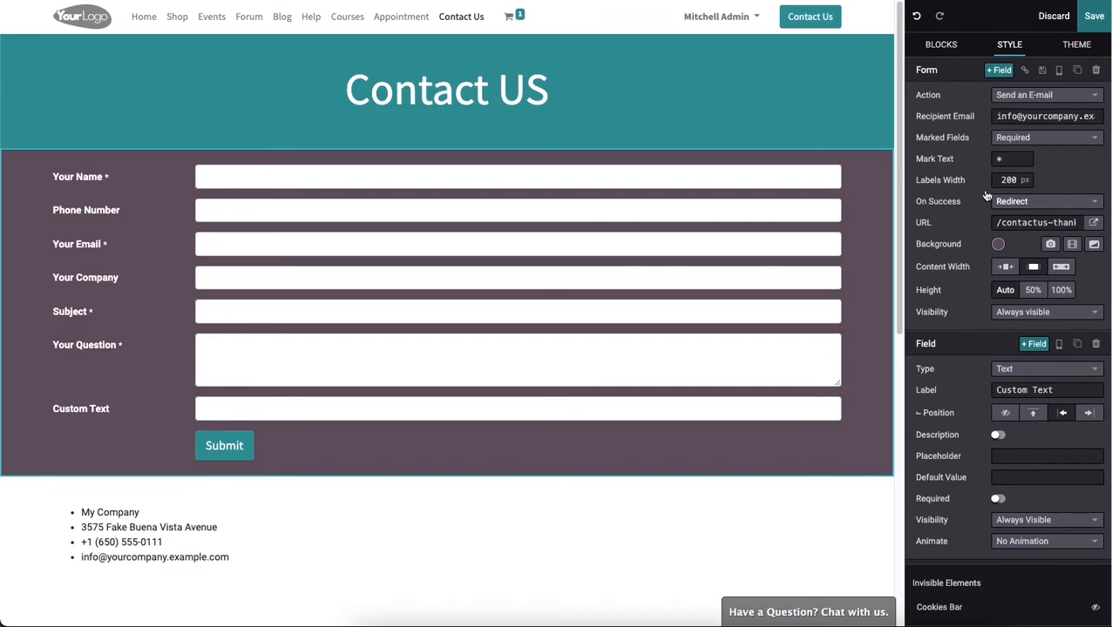
Hide and restore the Subject field's label, then save the Contact Us page.
{"action": "left_click", "coordinate": [518, 360]}
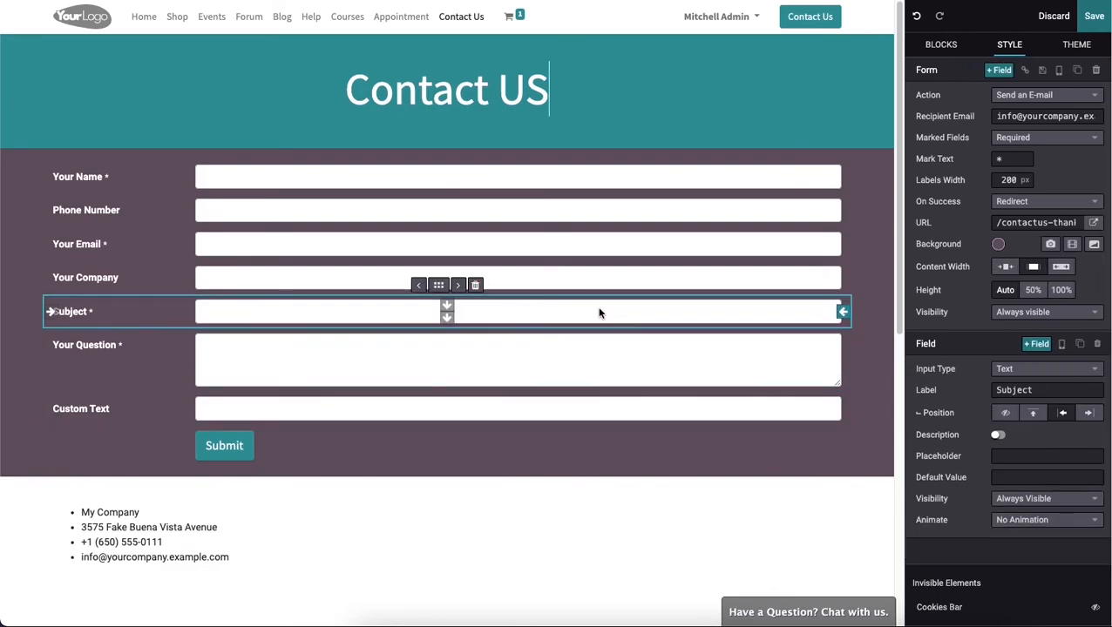
{"action": "mouse_move", "coordinate": [599, 317]}
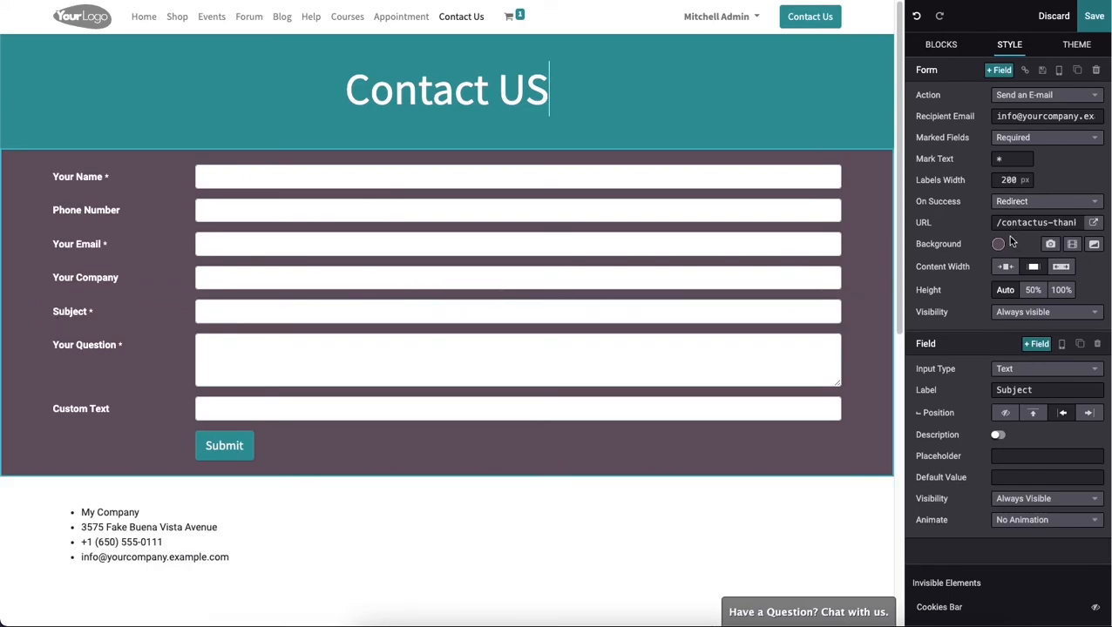
{"action": "mouse_move", "coordinate": [912, 257]}
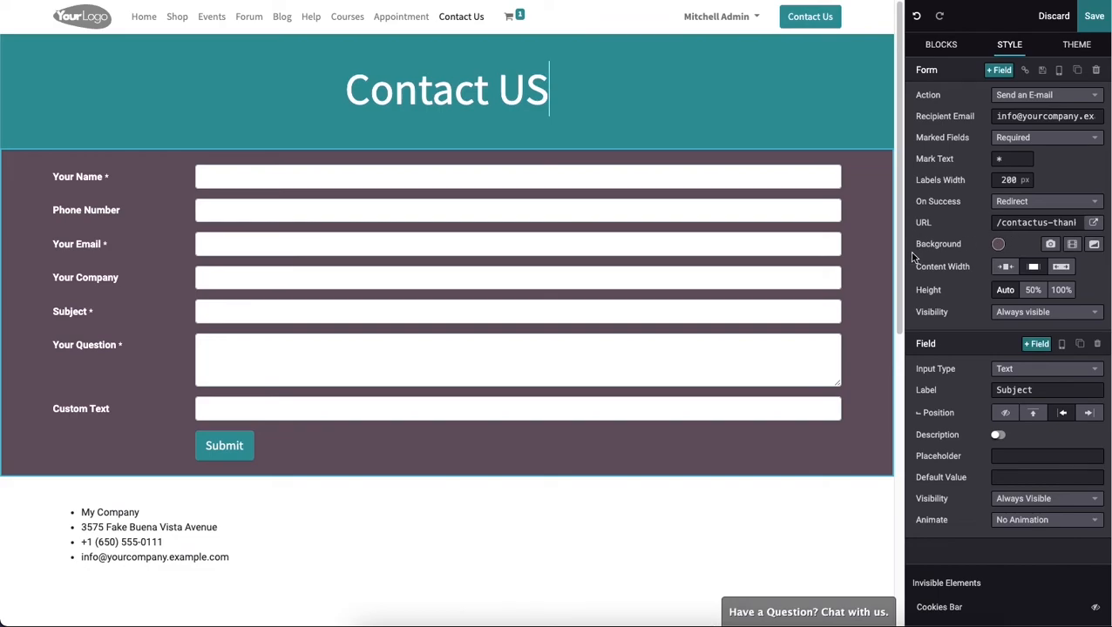
{"action": "left_click", "coordinate": [517, 311]}
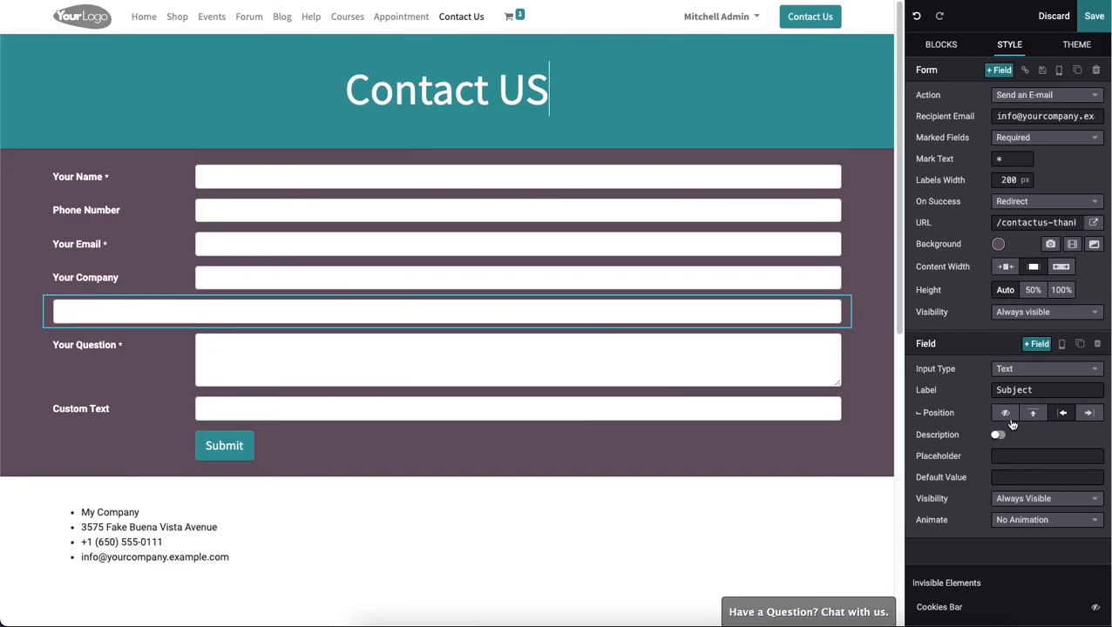
{"action": "left_click", "coordinate": [446, 311]}
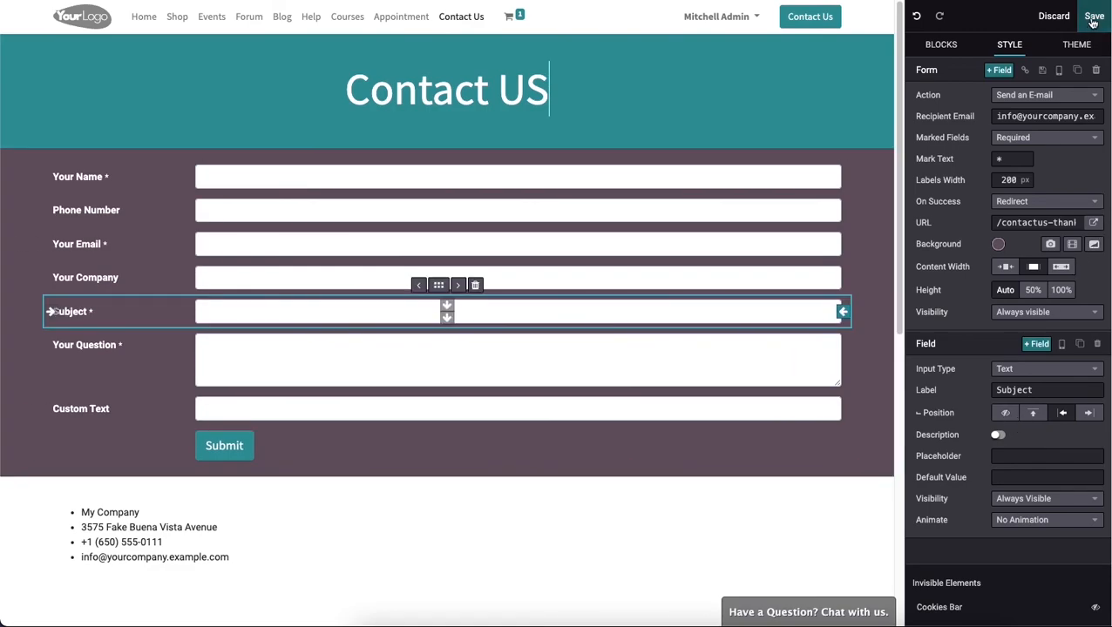
{"action": "left_click", "coordinate": [941, 44]}
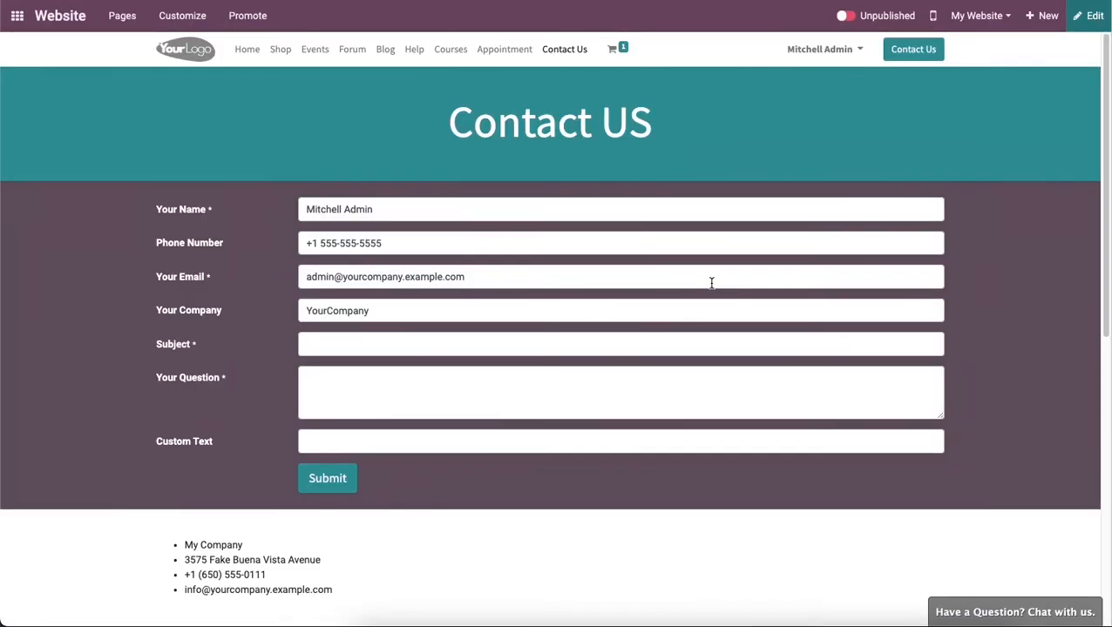
Scroll the published page past the form and contact list to the map and footer.
{"action": "scroll", "scroll_direction": "down", "scroll_amount": 3}
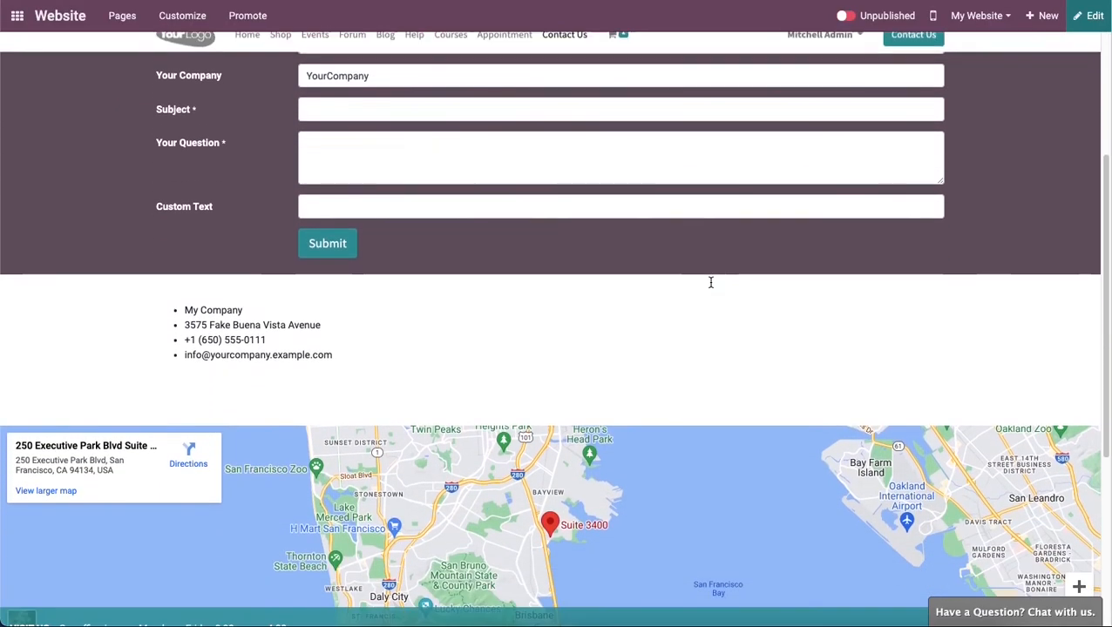
{"action": "scroll", "scroll_direction": "down", "scroll_amount": 3}
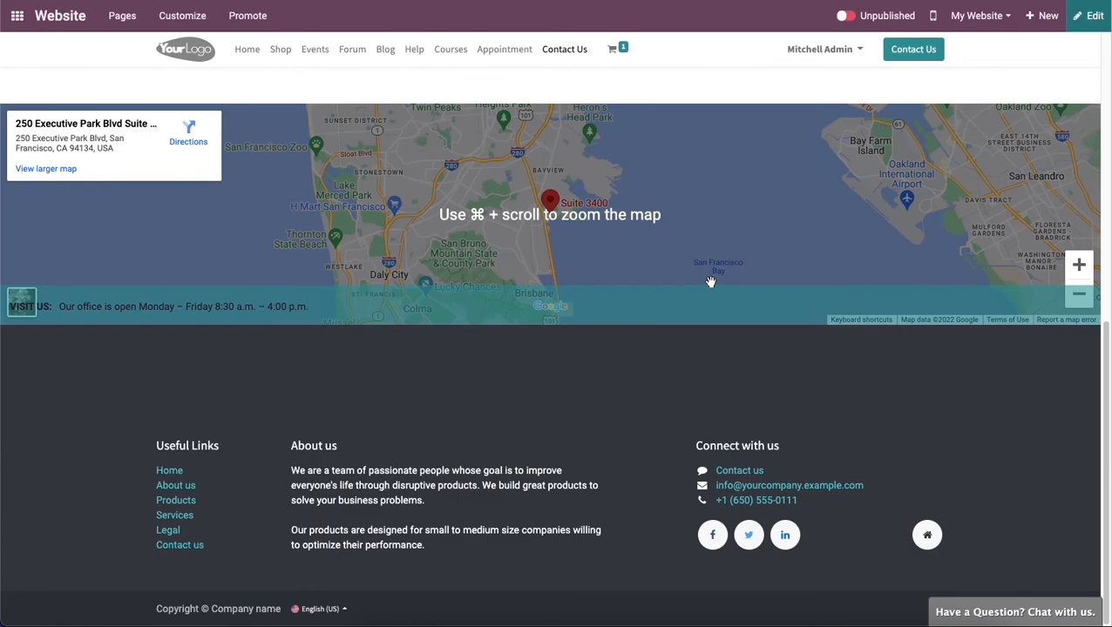